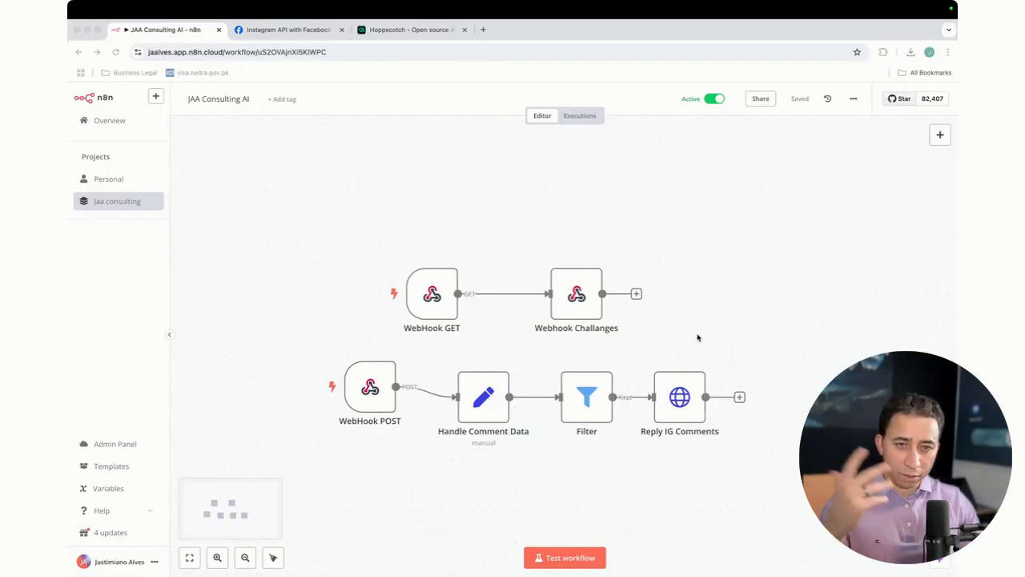
mouse_move(586, 398)
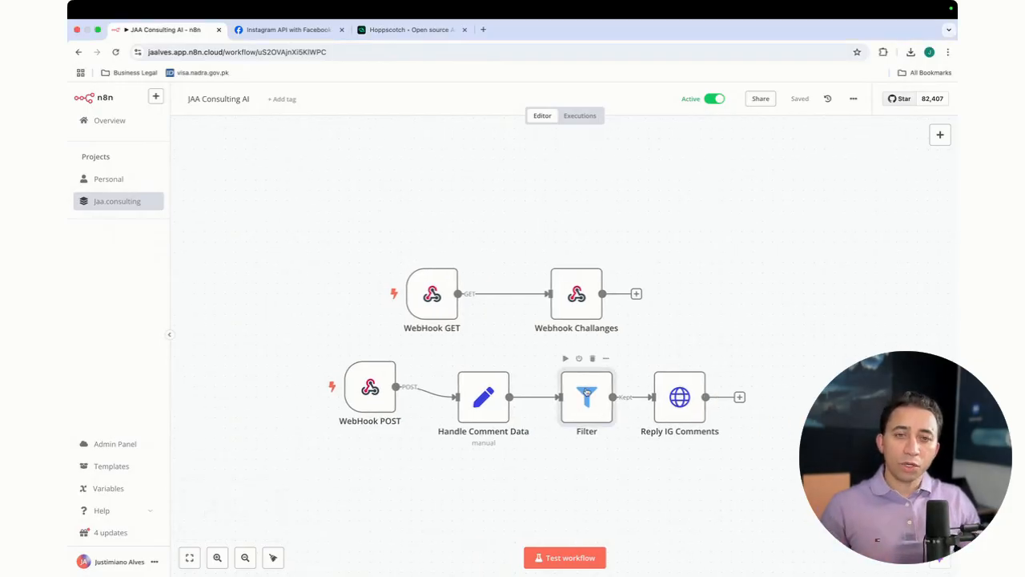
Review the Filter step's condition and return to the workflow canvas.
double_click(586, 397)
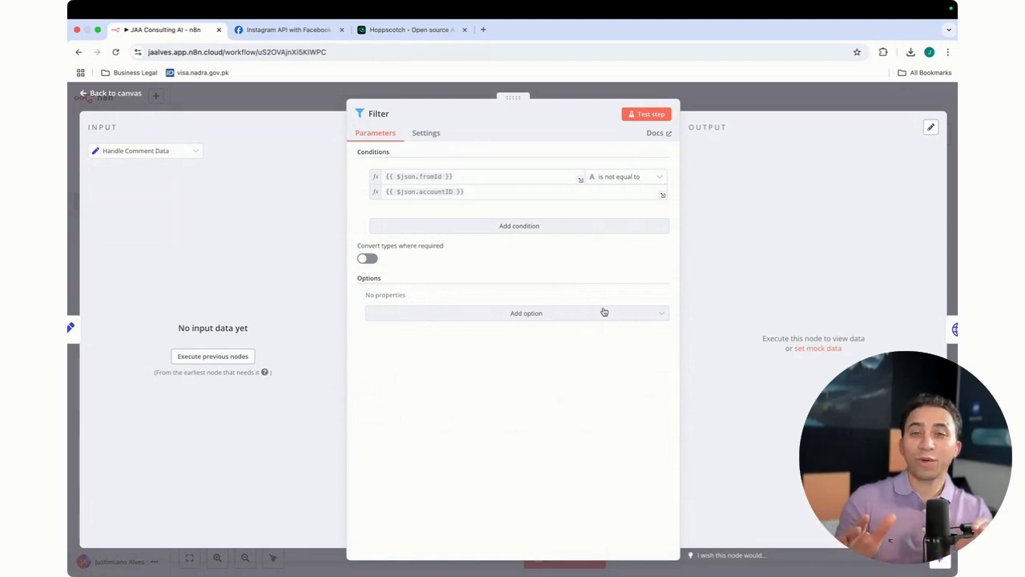
mouse_move(504, 221)
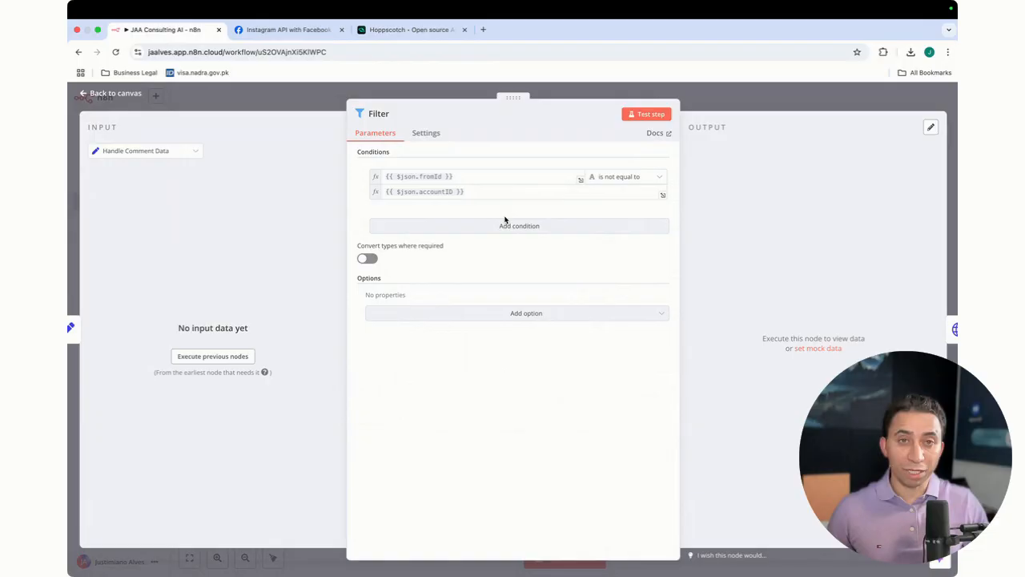
mouse_move(733, 93)
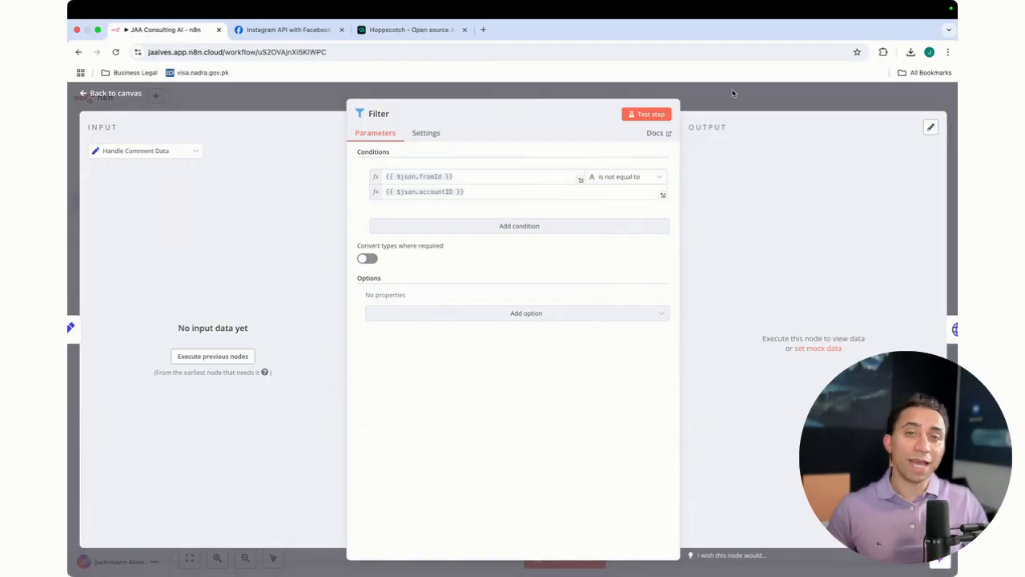
click(109, 93)
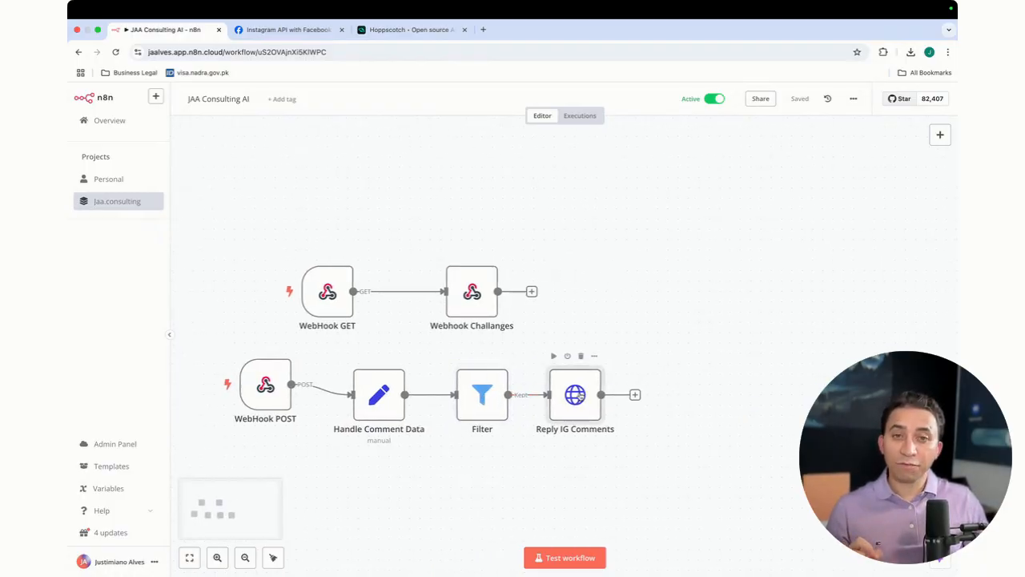
Review the Reply IG Comments POST request and message body, then bring up the Instagram API docs.
double_click(575, 394)
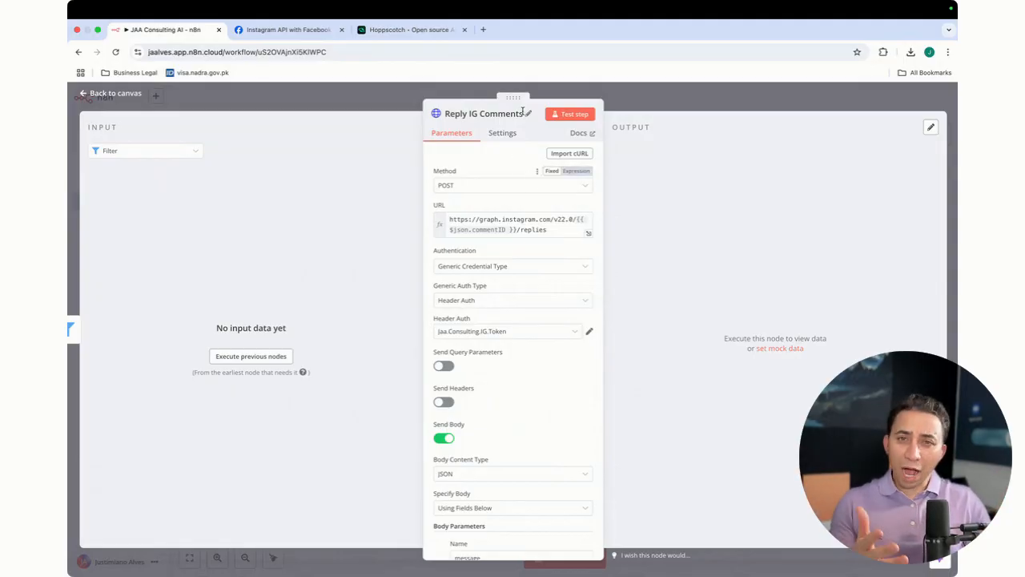
scroll(down, 3)
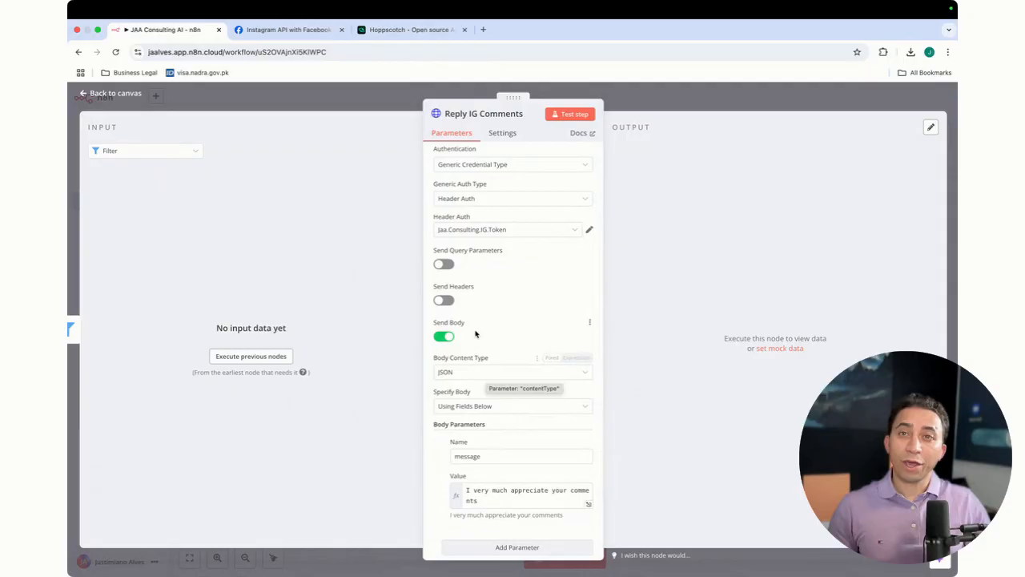
click(285, 29)
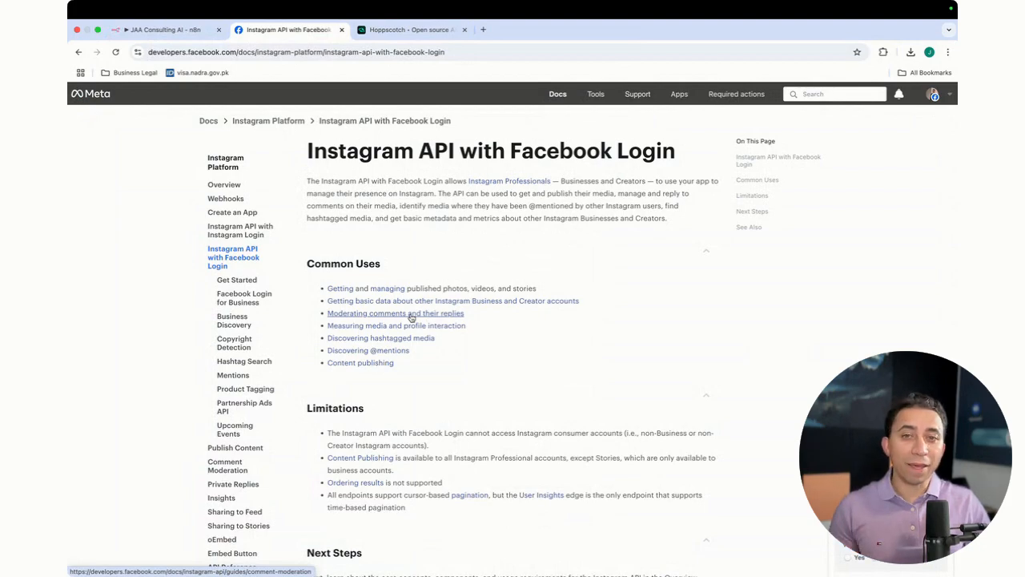
Find the 'Reply to a comment' sample request in the Comment Moderation guide and select its message JSON.
click(394, 312)
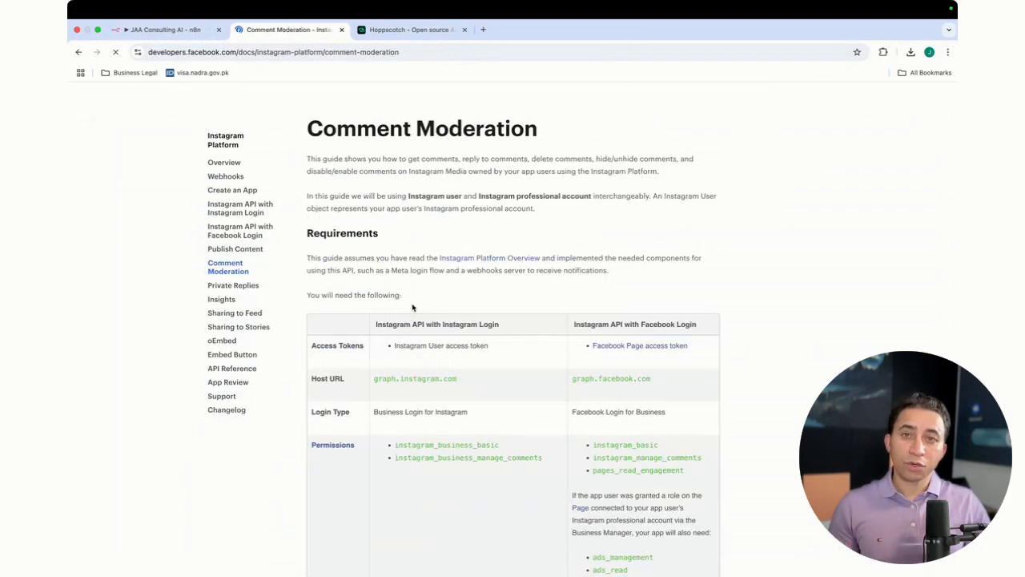
scroll(down, 3)
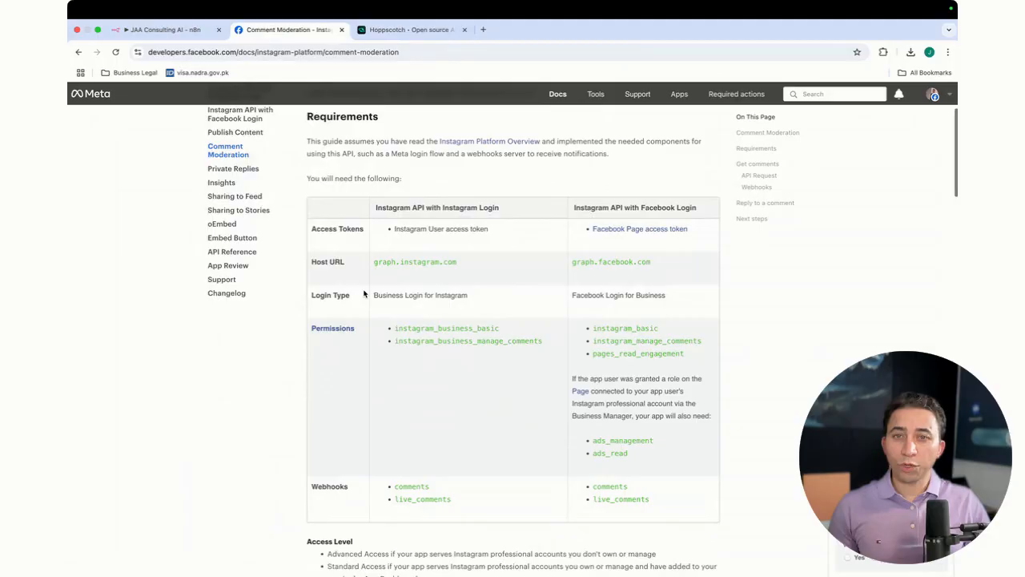
scroll(down, 3)
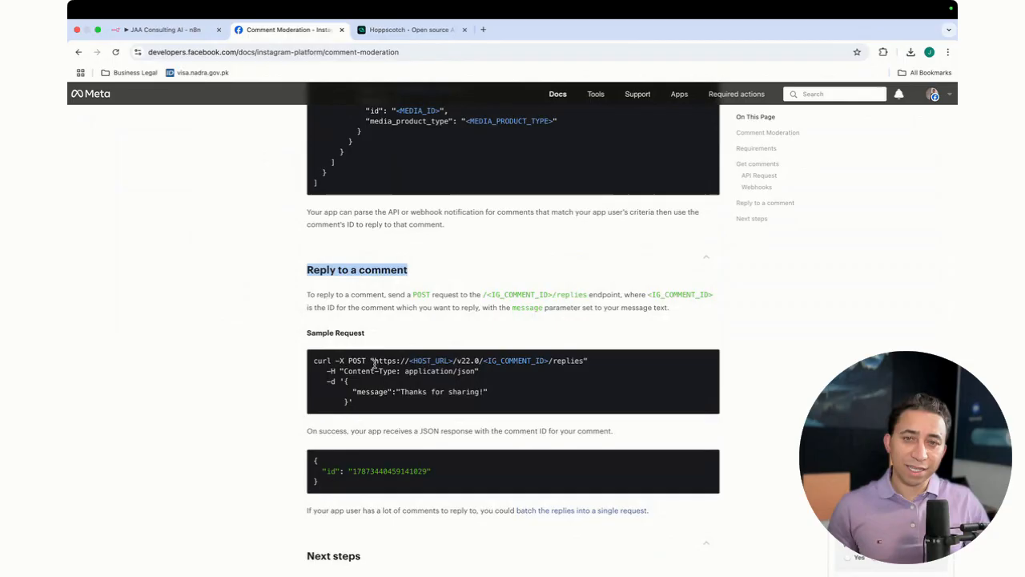
drag(373, 361, 434, 360)
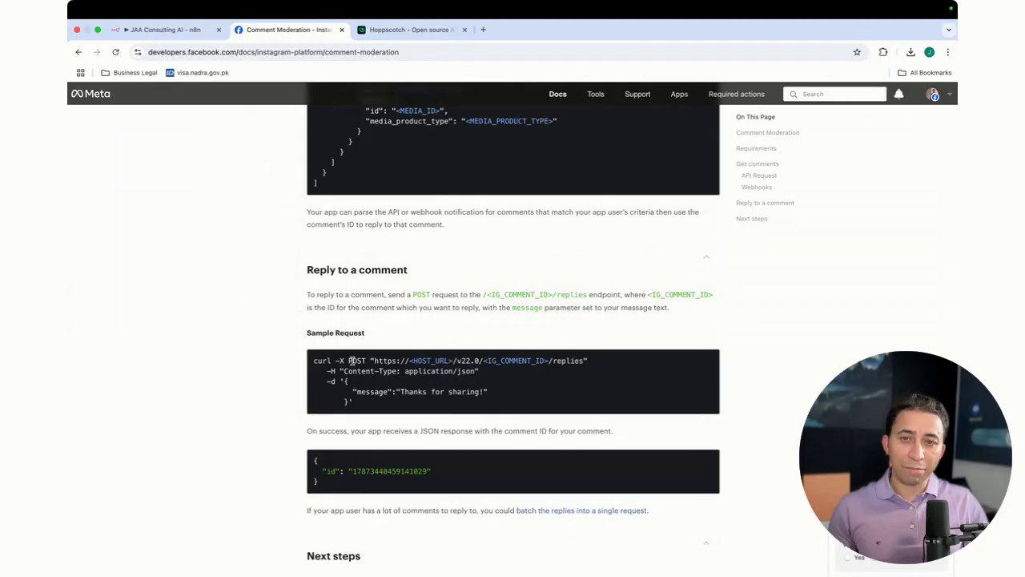
drag(344, 381, 353, 403)
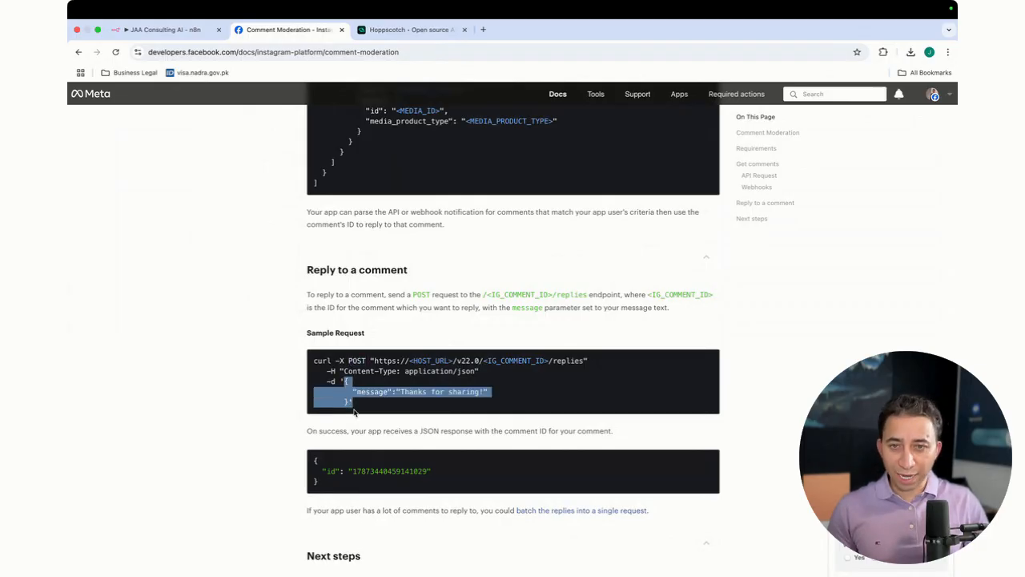
Move over to the IG Auto Replay request in Hoppscotch.
click(160, 28)
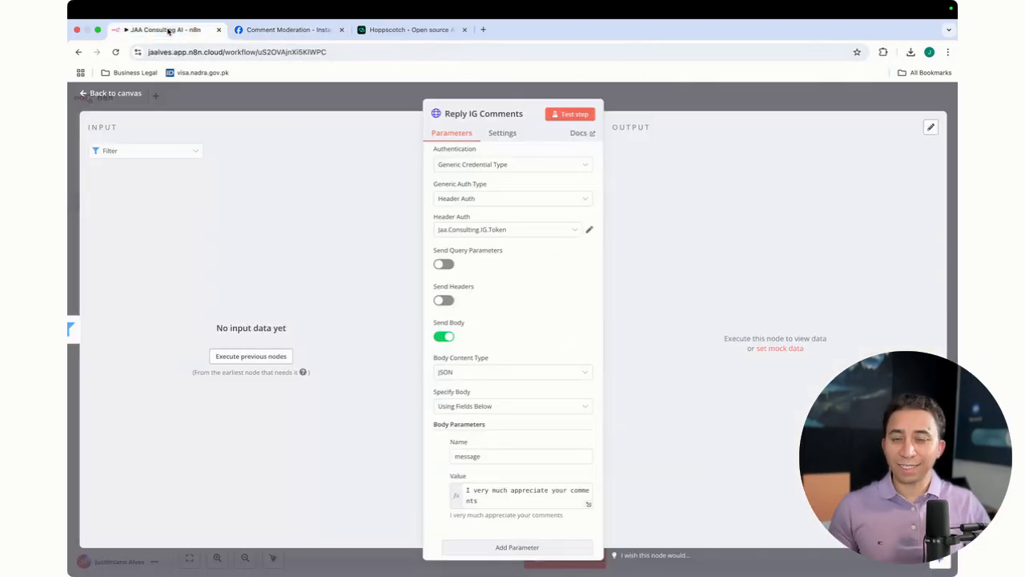
click(410, 29)
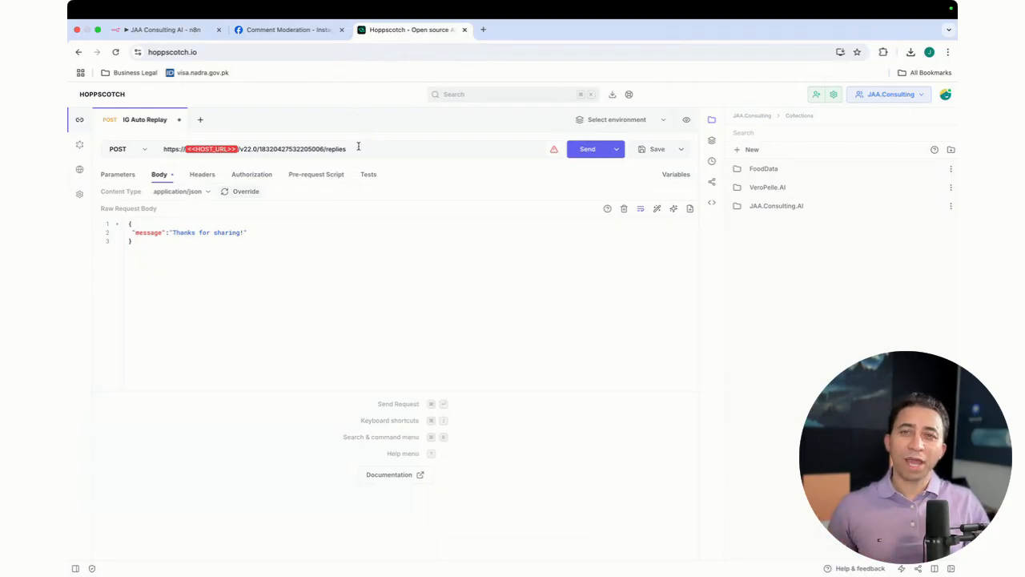
Send the IG Auto Replay request under JAA.Consulting.AI.TEST, receiving a new comment id, then return to the docs.
click(616, 118)
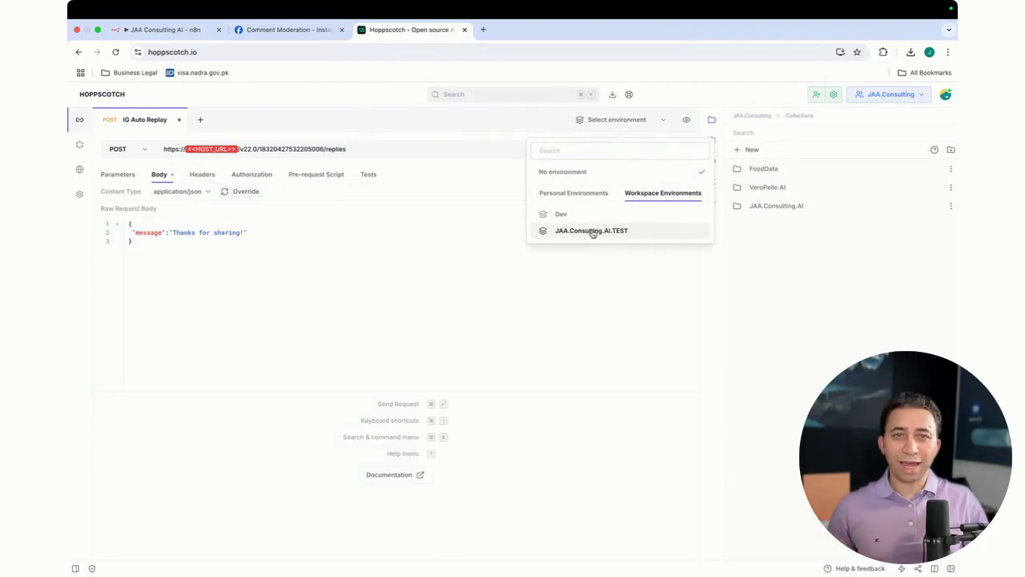
click(590, 230)
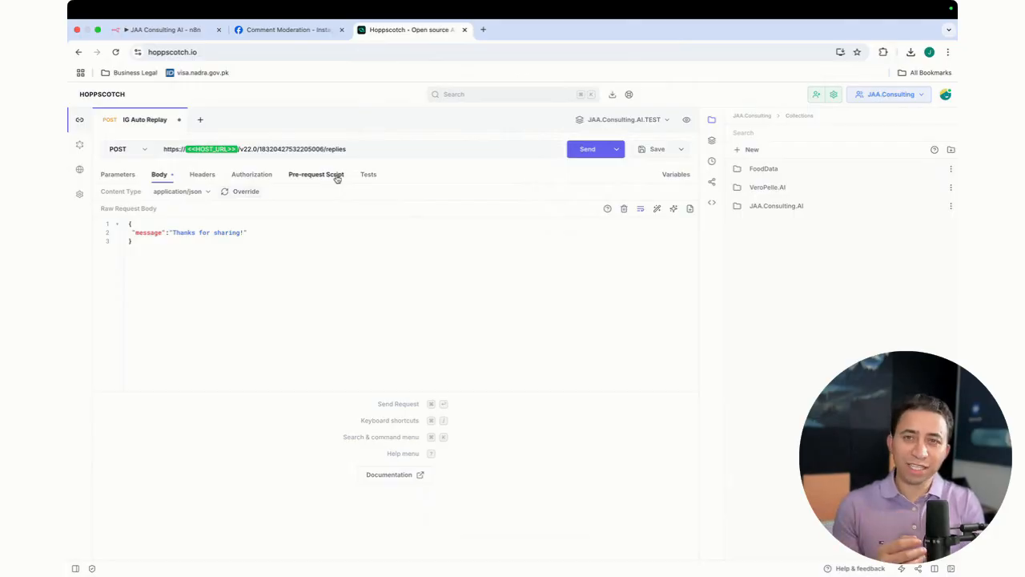
mouse_move(271, 164)
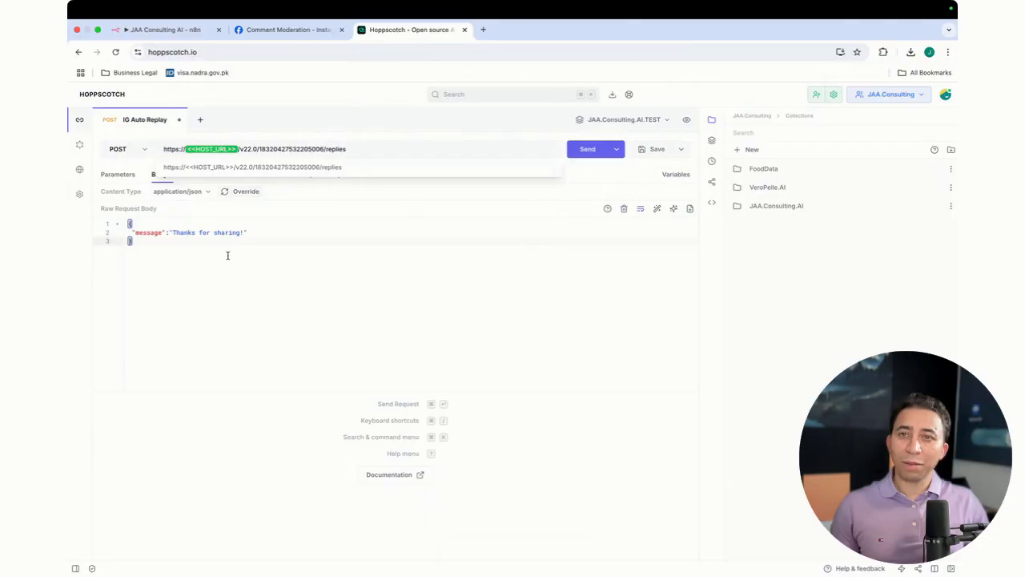
click(586, 149)
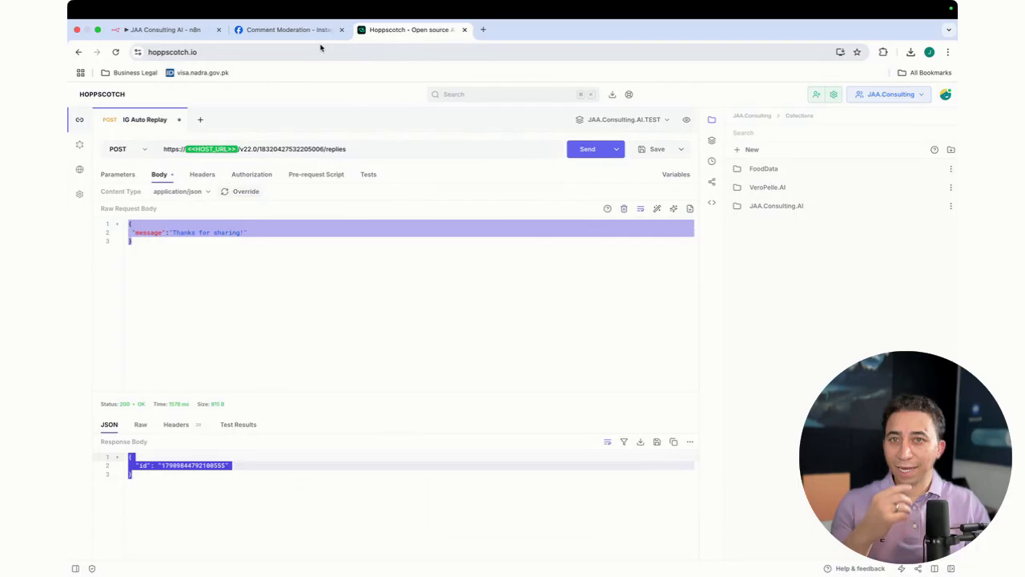
click(288, 29)
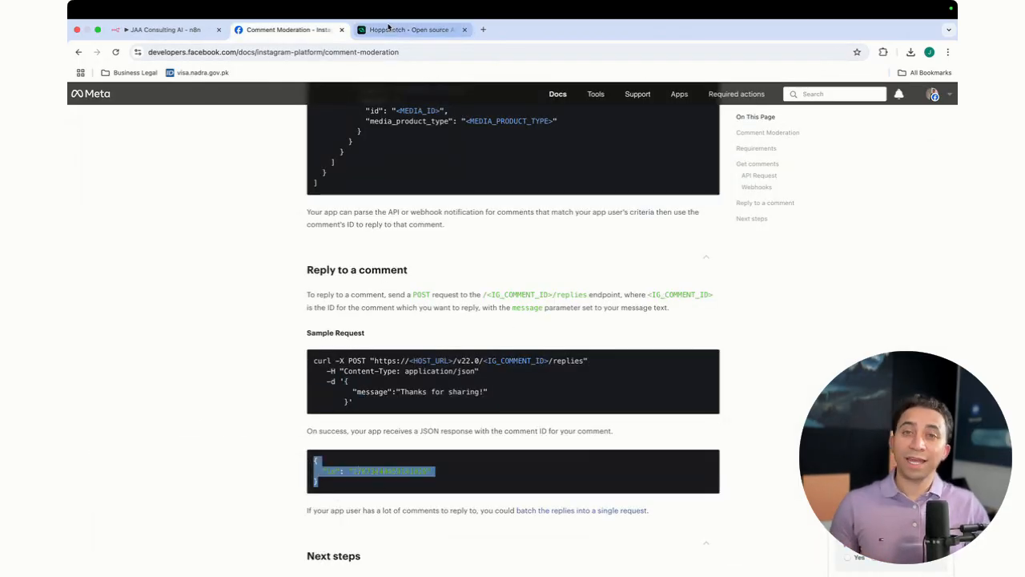
Reopen the Reply IG Comments step showing its POST replies URL, header auth and JSON body.
click(163, 29)
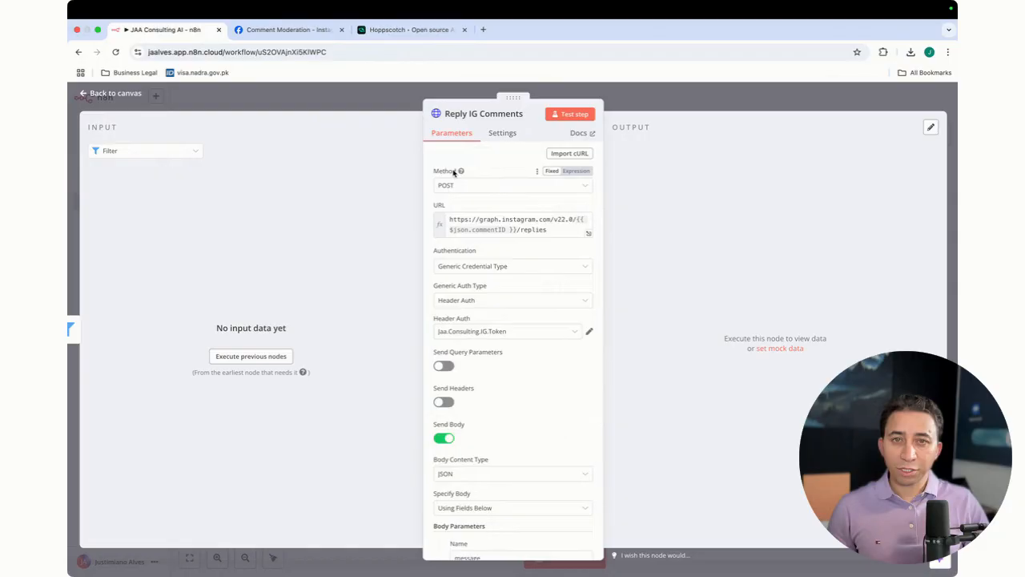
click(515, 224)
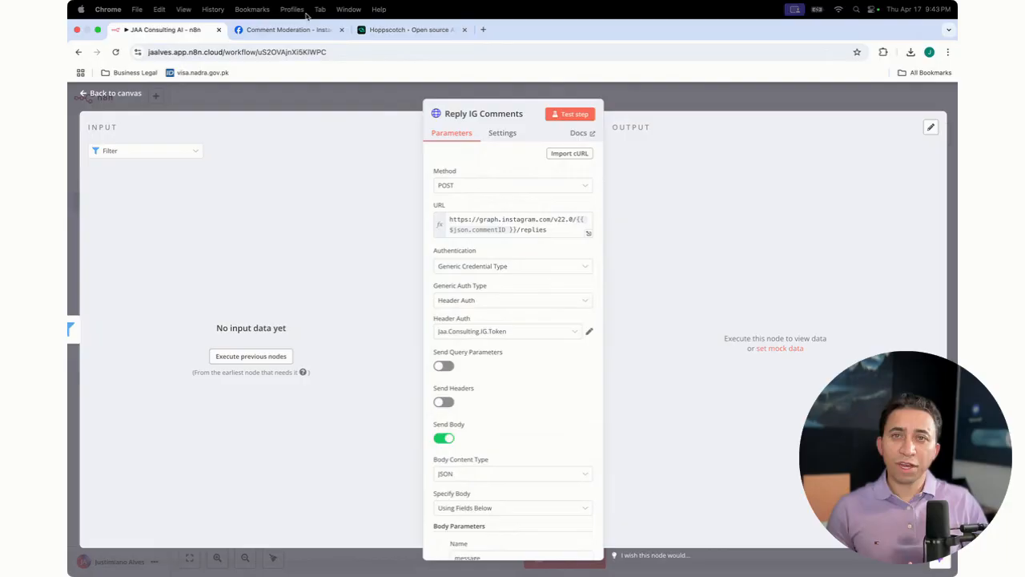
Review the IG Auto Replay request's Bearer access token, then bring up the Meta developer apps list.
click(410, 29)
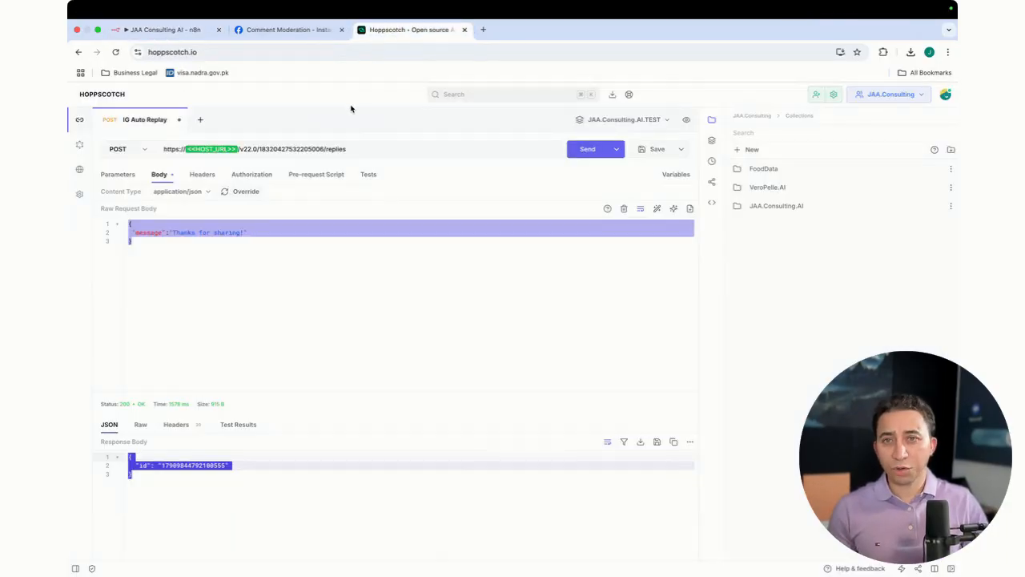
click(252, 173)
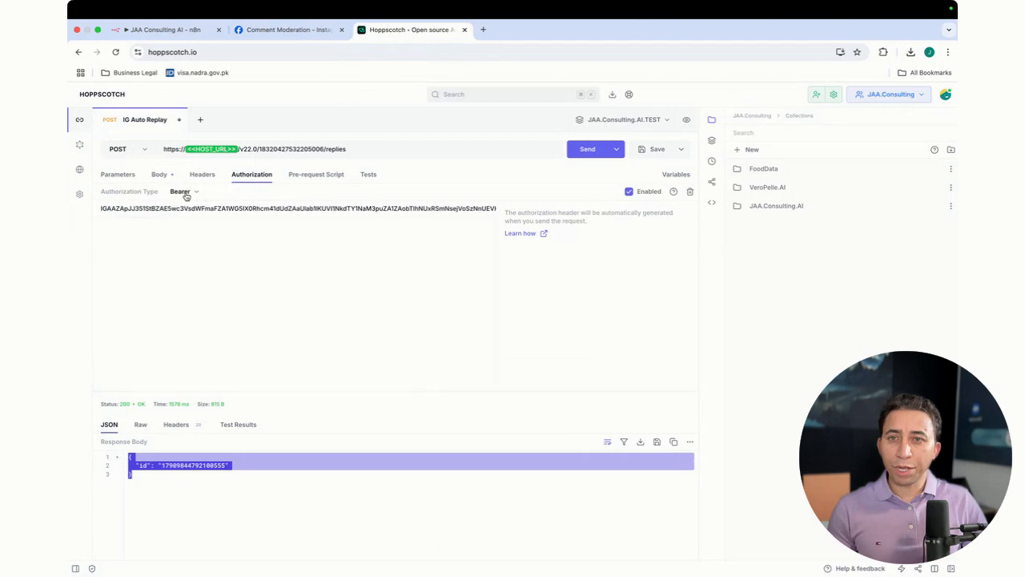
double_click(296, 209)
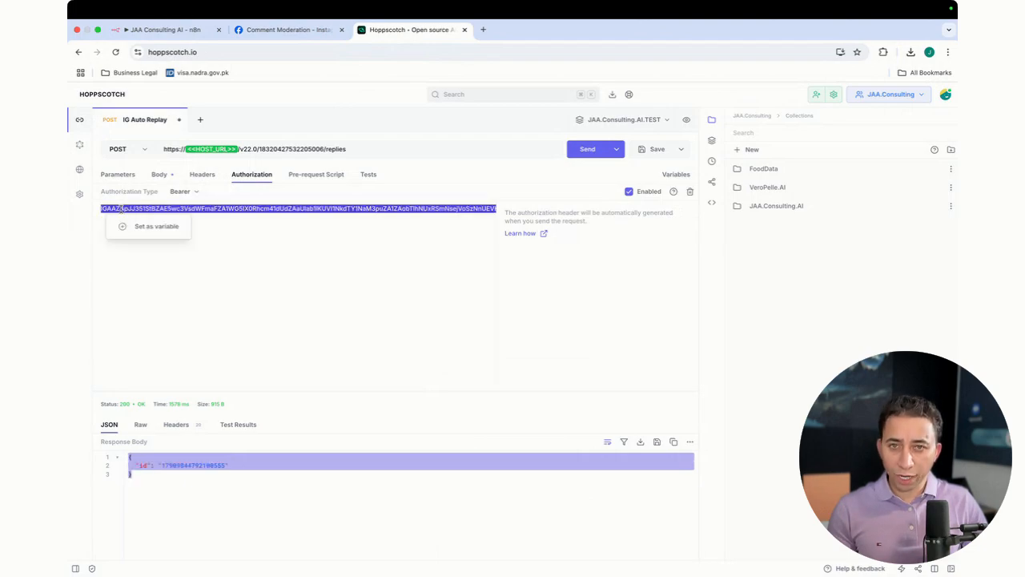
click(253, 9)
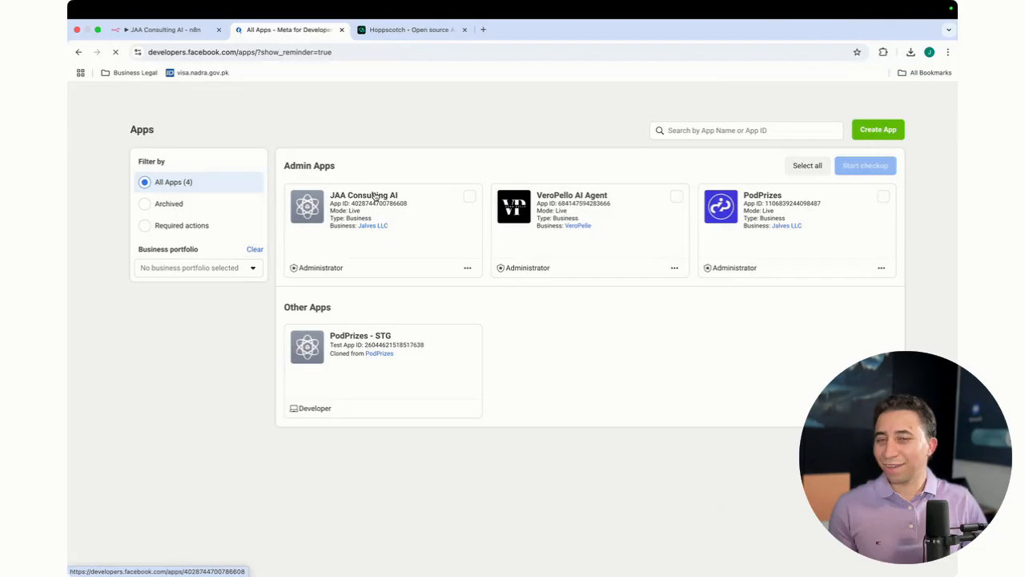
Reach the JAA Consulting AI app's Instagram API setup token step and list the developer tools.
click(364, 196)
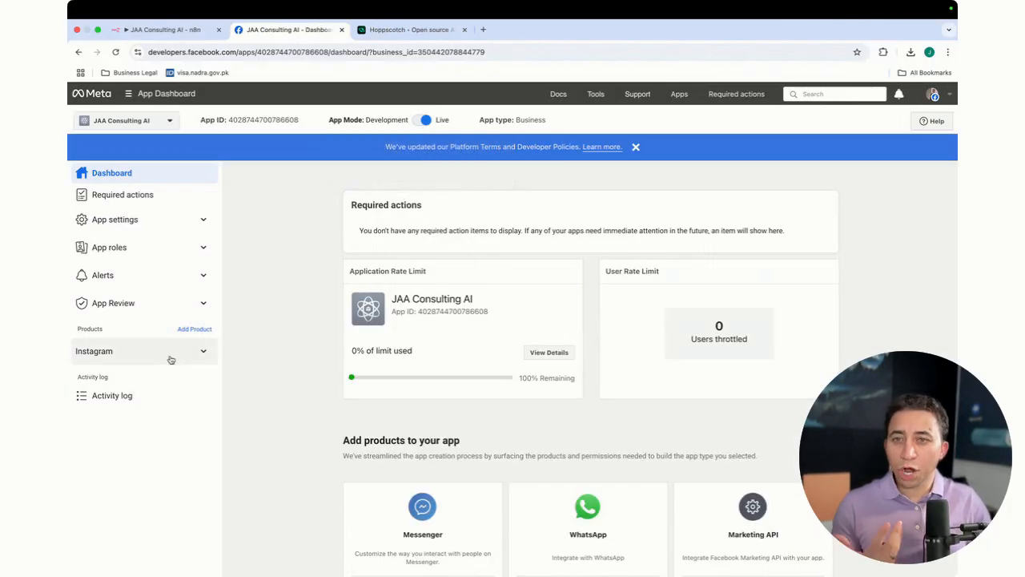
click(93, 351)
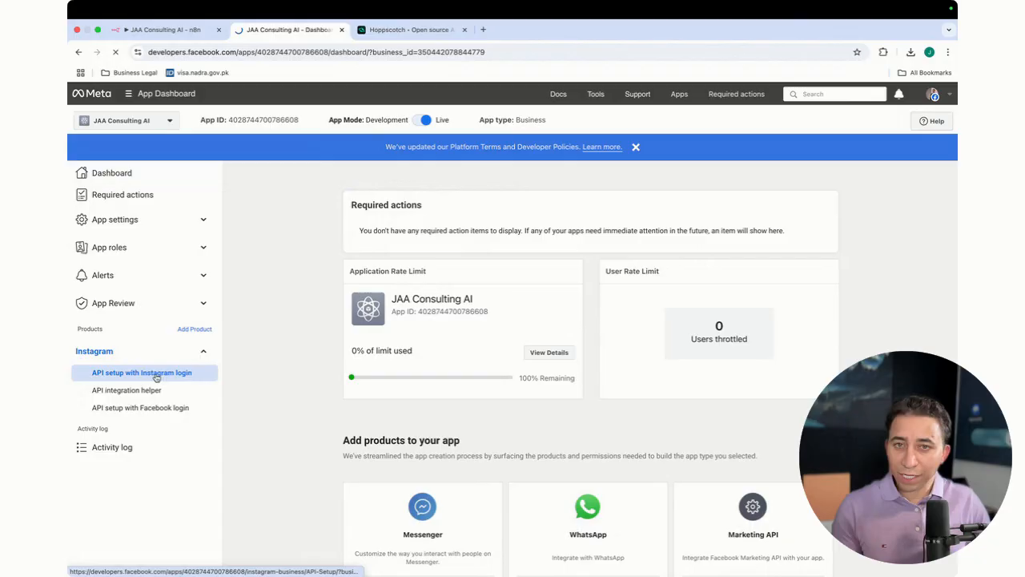
click(141, 371)
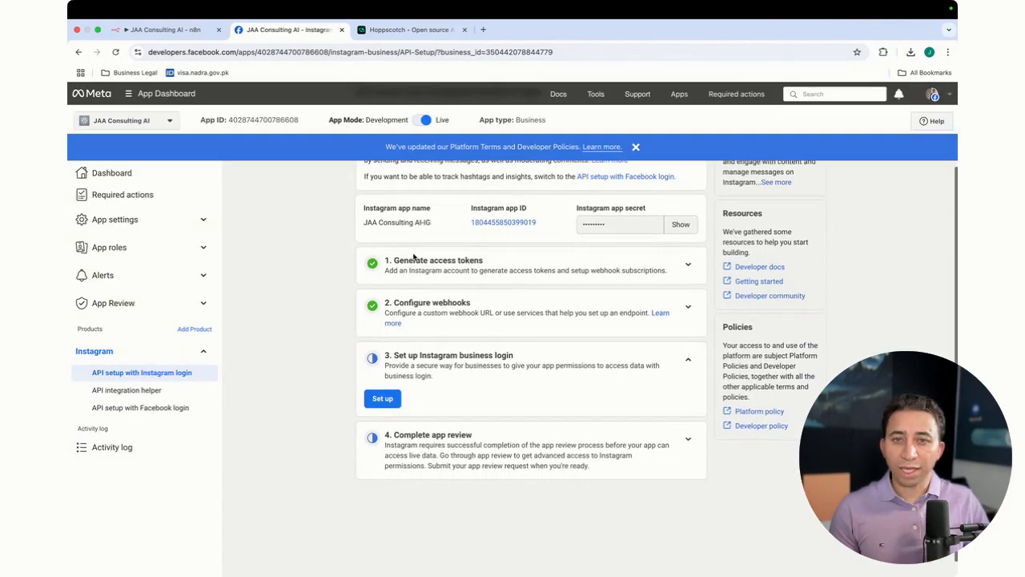
click(685, 264)
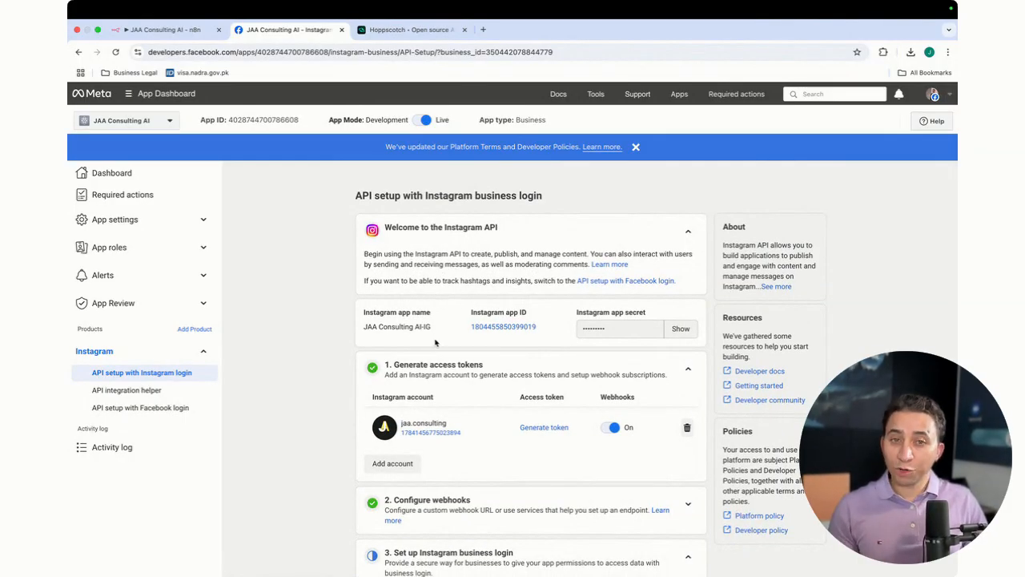
mouse_move(438, 295)
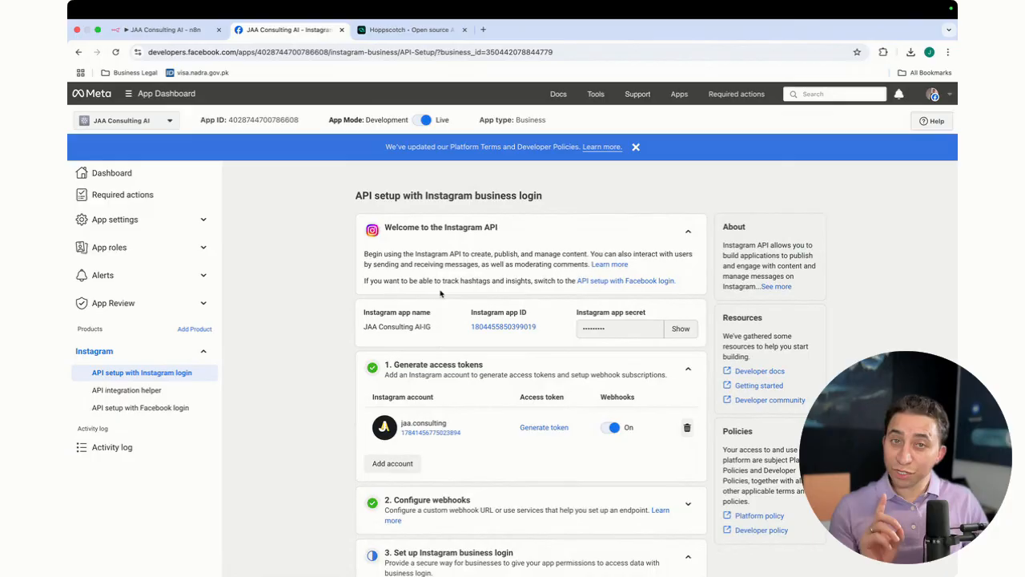
click(637, 93)
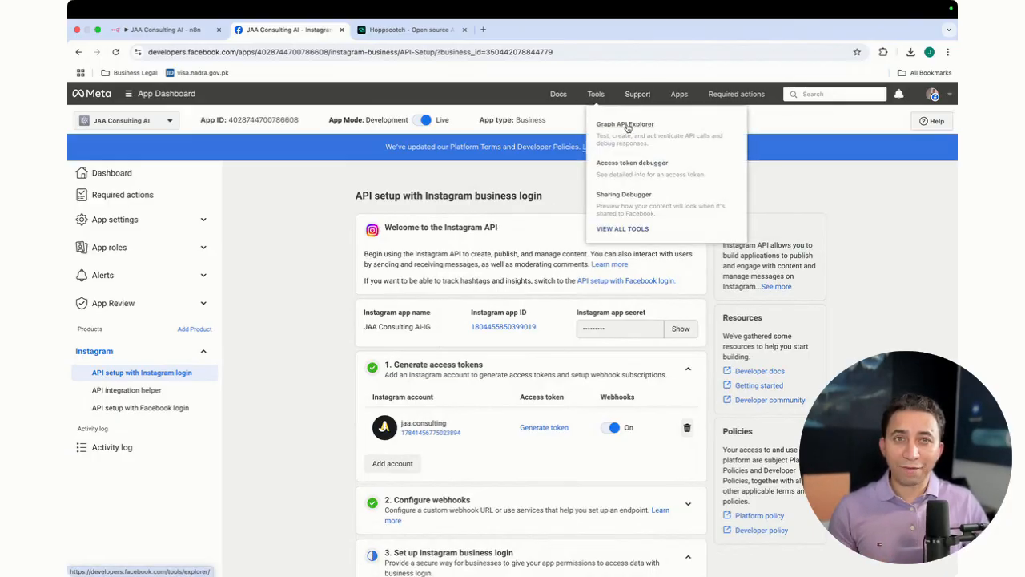
Generate a new Graph API Explorer user token with page and jaa.consulting Instagram permissions, then return to n8n.
click(624, 125)
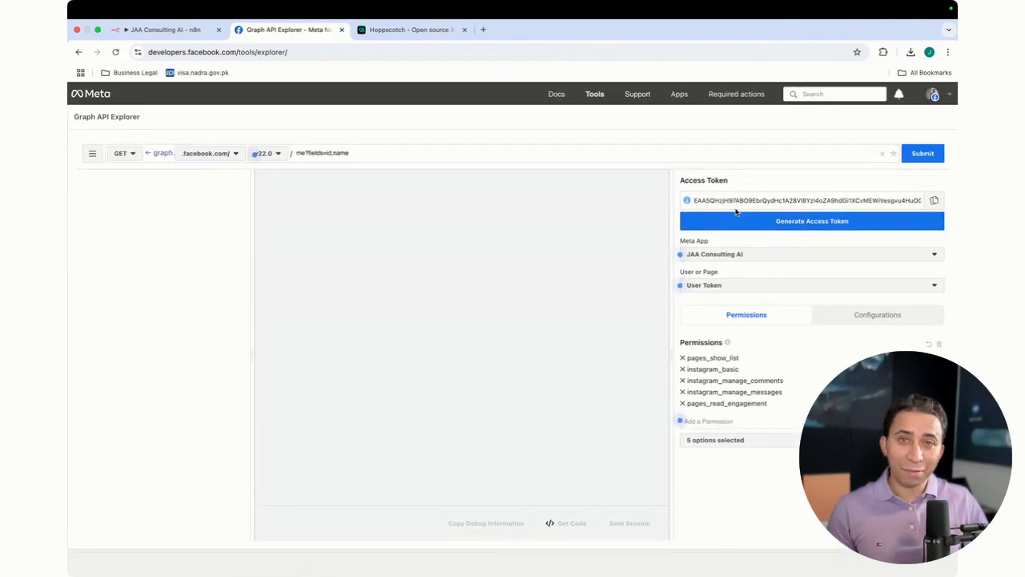
mouse_move(733, 263)
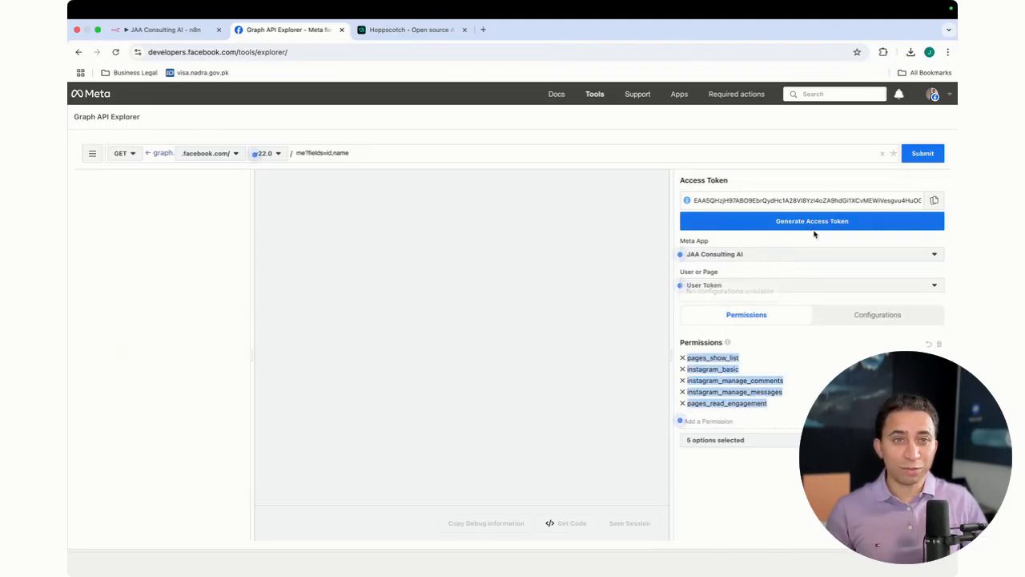
click(810, 221)
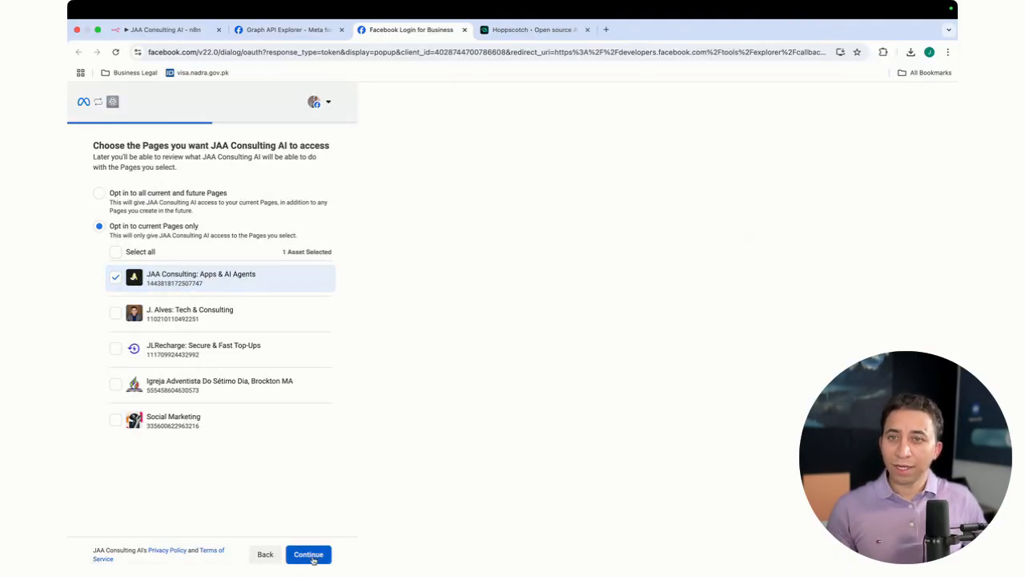
click(308, 555)
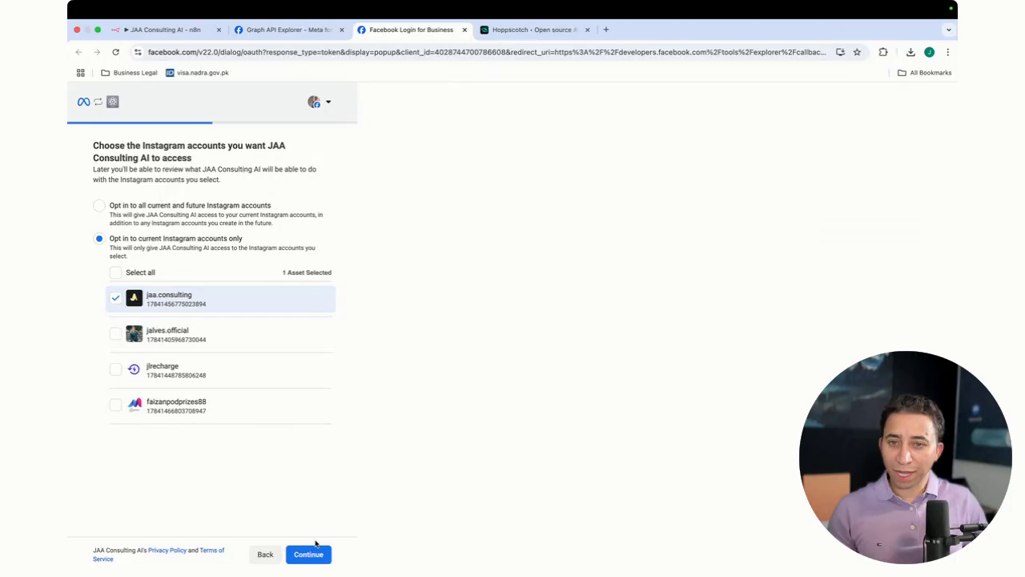
click(307, 554)
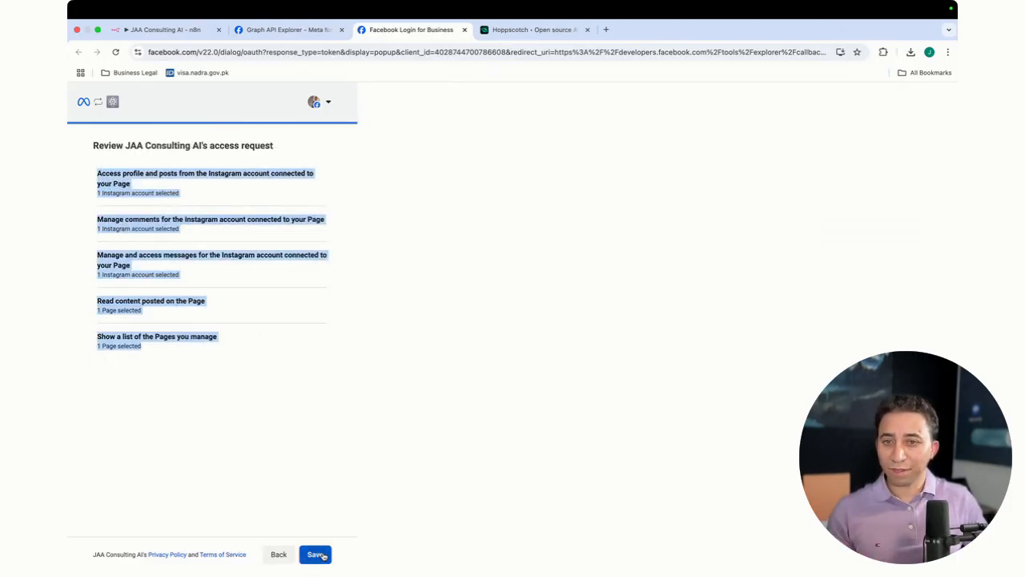
click(313, 554)
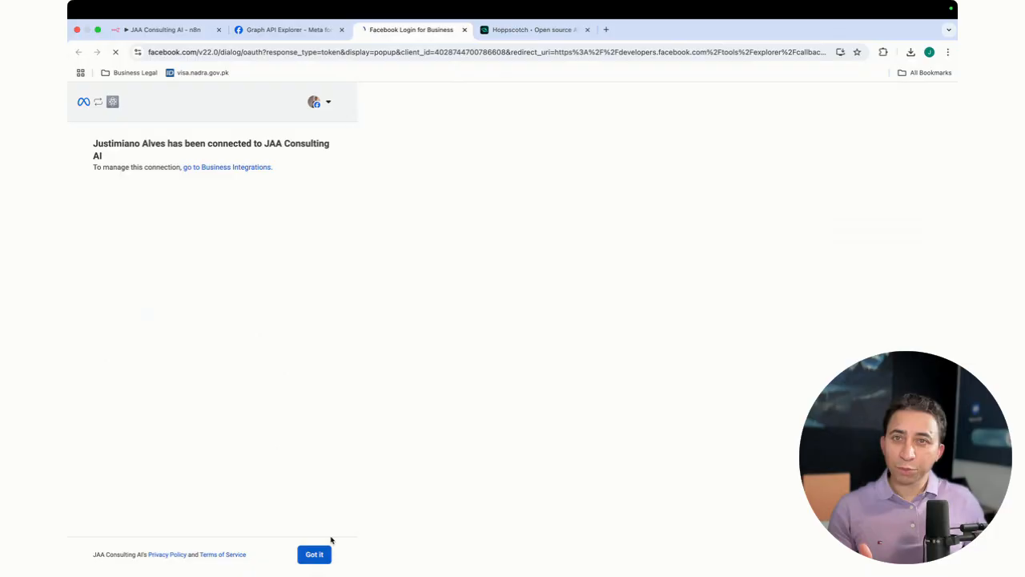
click(314, 554)
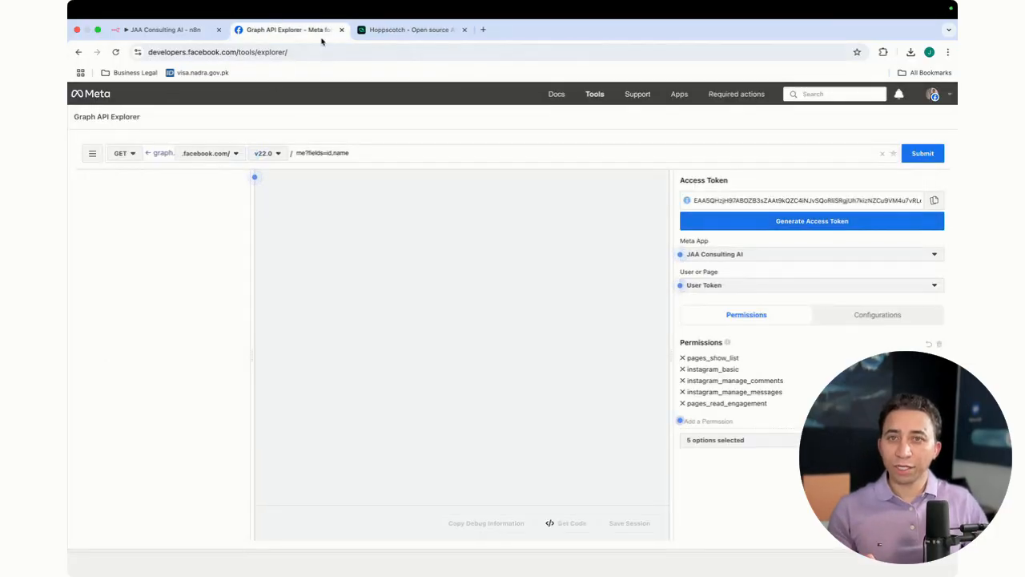
click(594, 93)
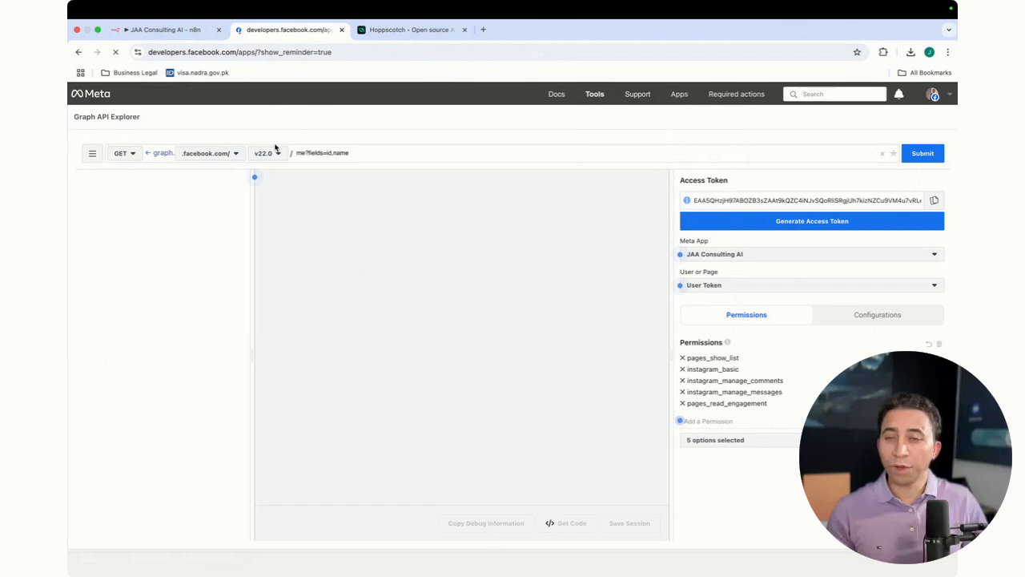
click(160, 29)
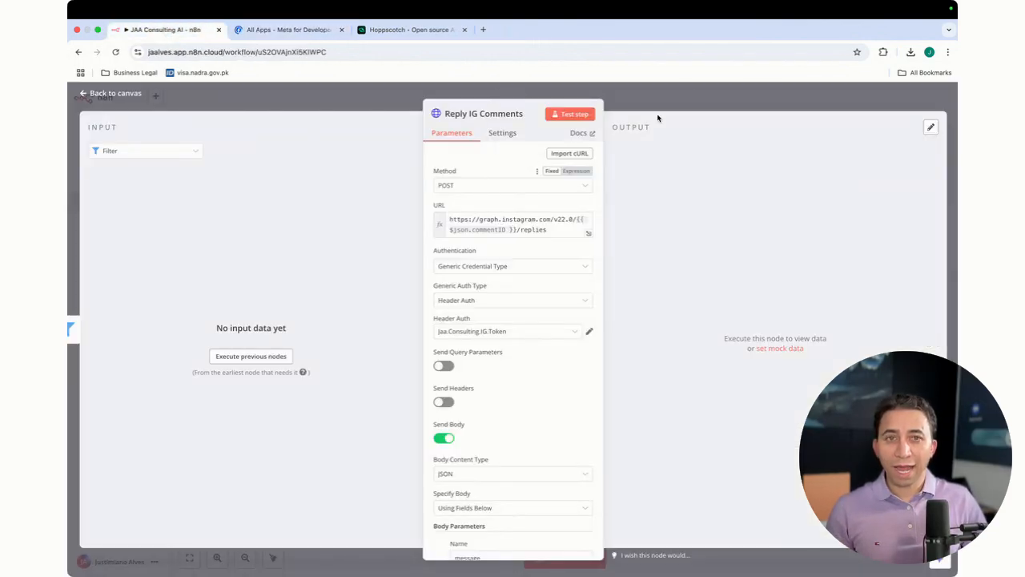
Update the Jaa.Consulting.IG.Token header-auth credential and reopen the JAA Consulting AI workflow.
click(109, 93)
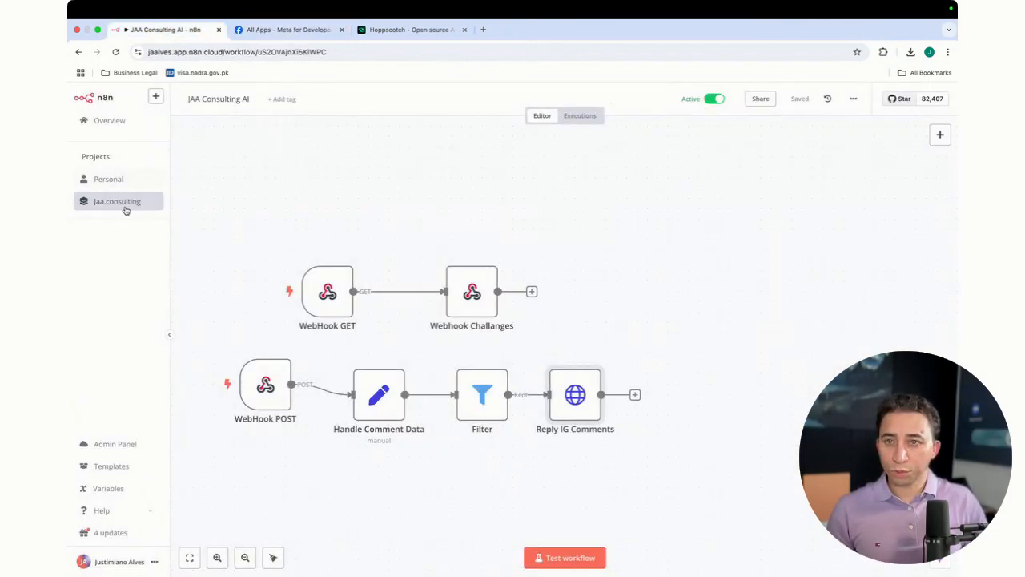
click(117, 202)
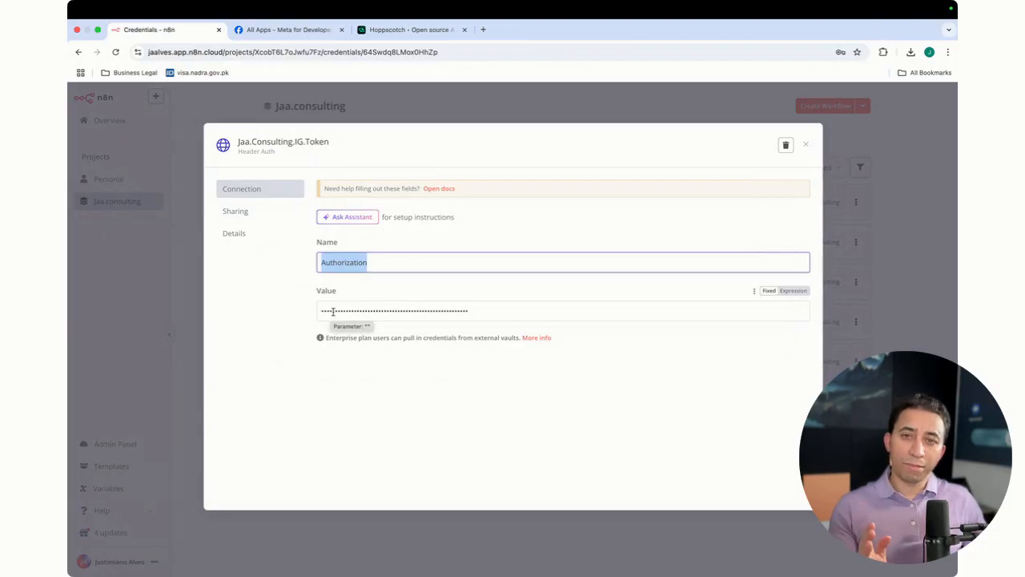
click(806, 144)
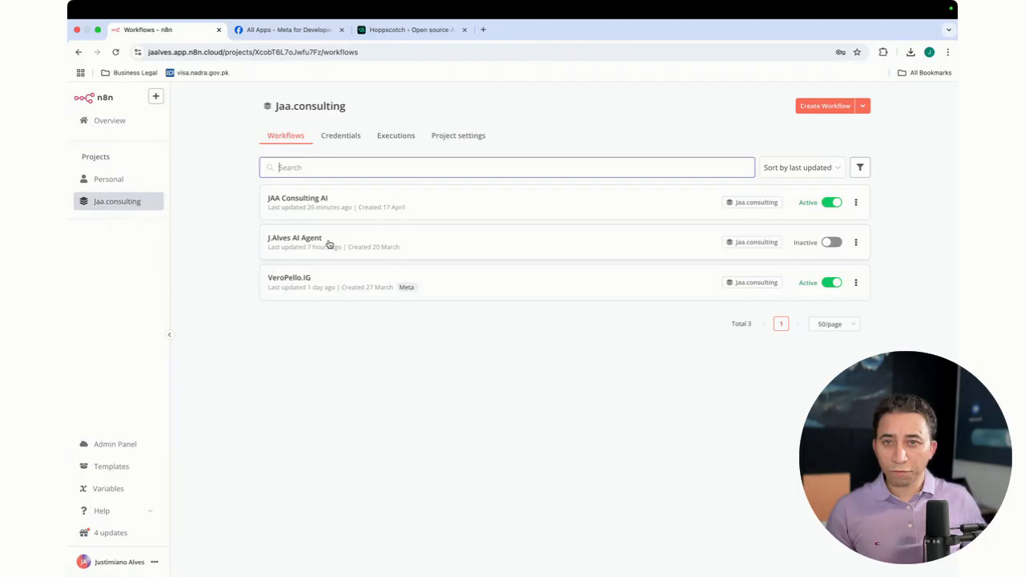
click(298, 198)
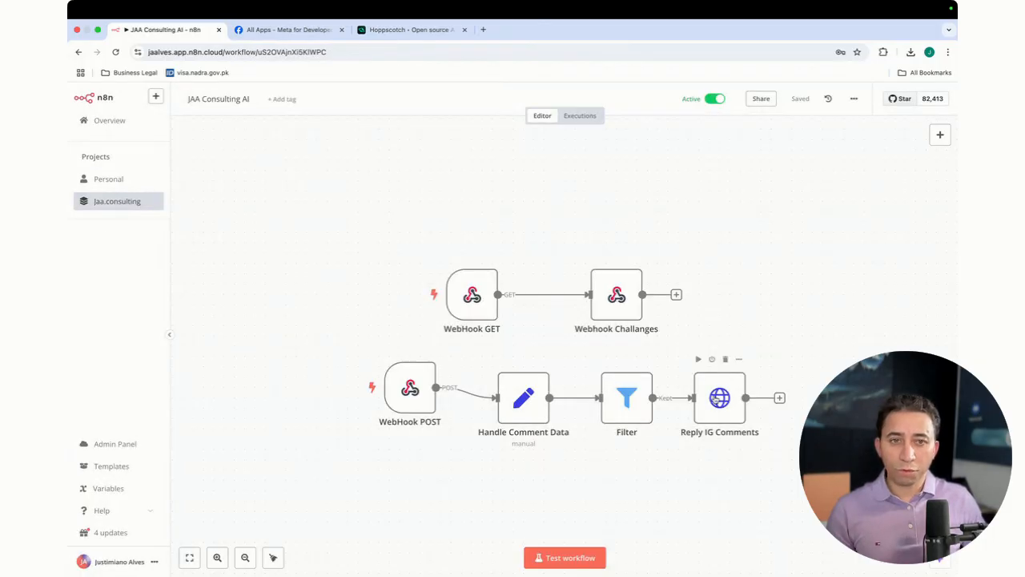
Review the Reply IG Comments request settings down to its reply message body.
double_click(719, 397)
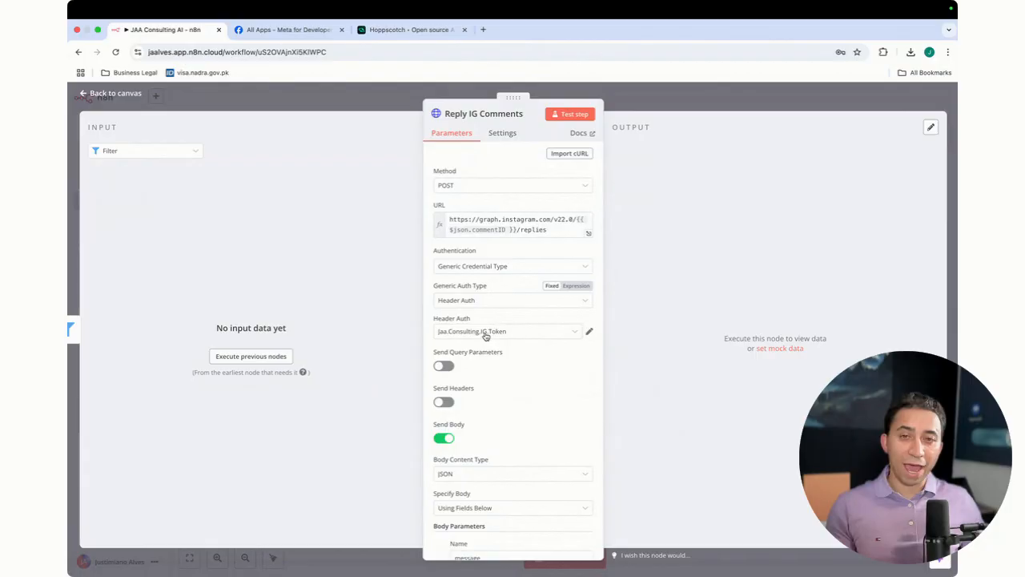
scroll(down, 3)
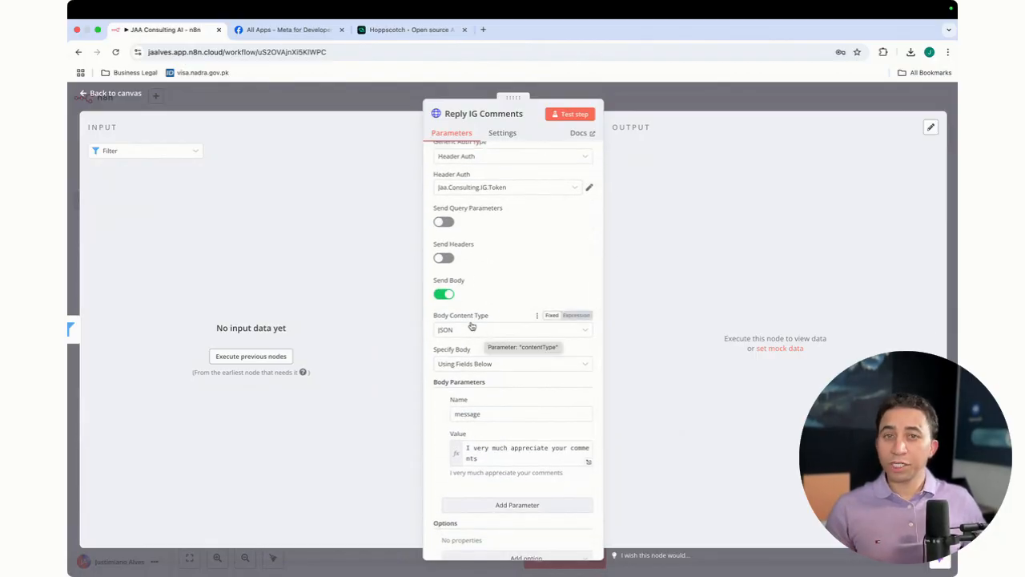
scroll(down, 3)
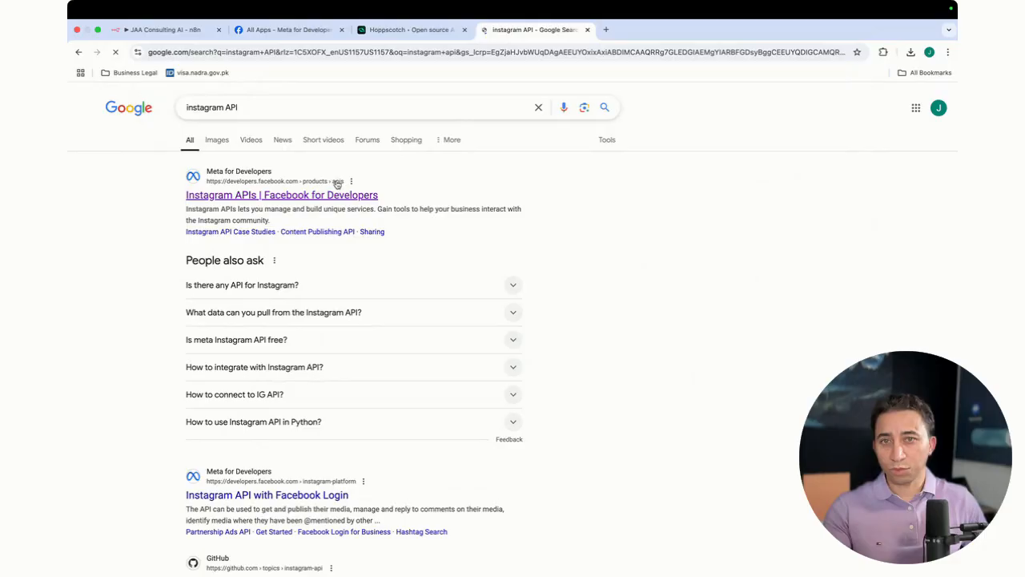
Reach the Comment Moderation guide via the Instagram APIs page and Graph API docs.
click(282, 195)
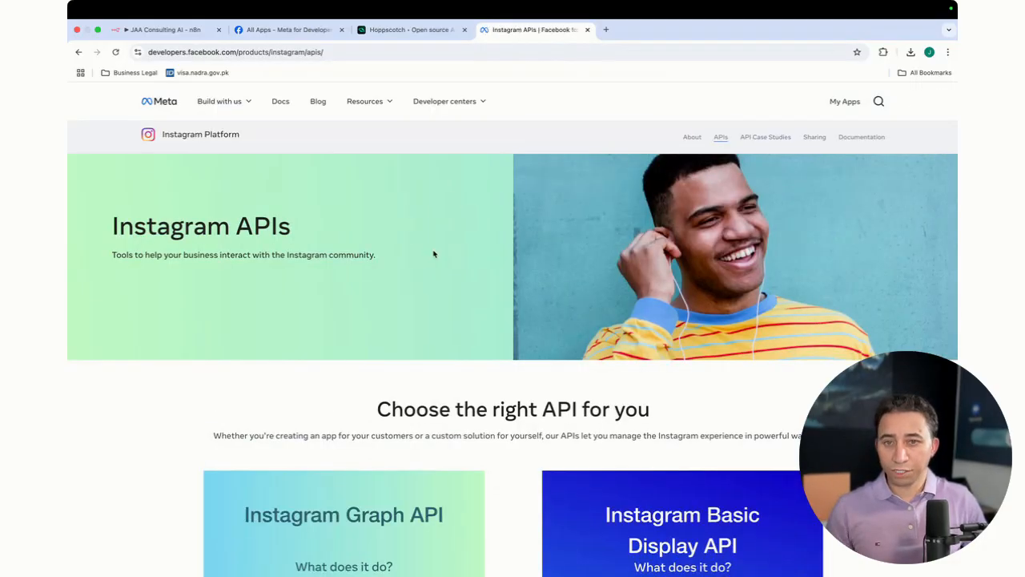
scroll(down, 3)
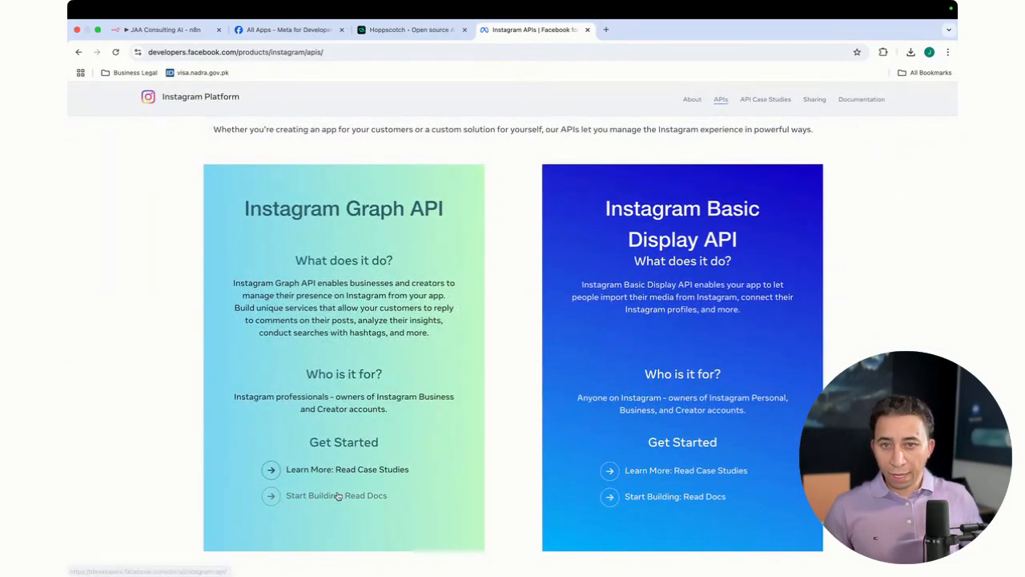
click(336, 495)
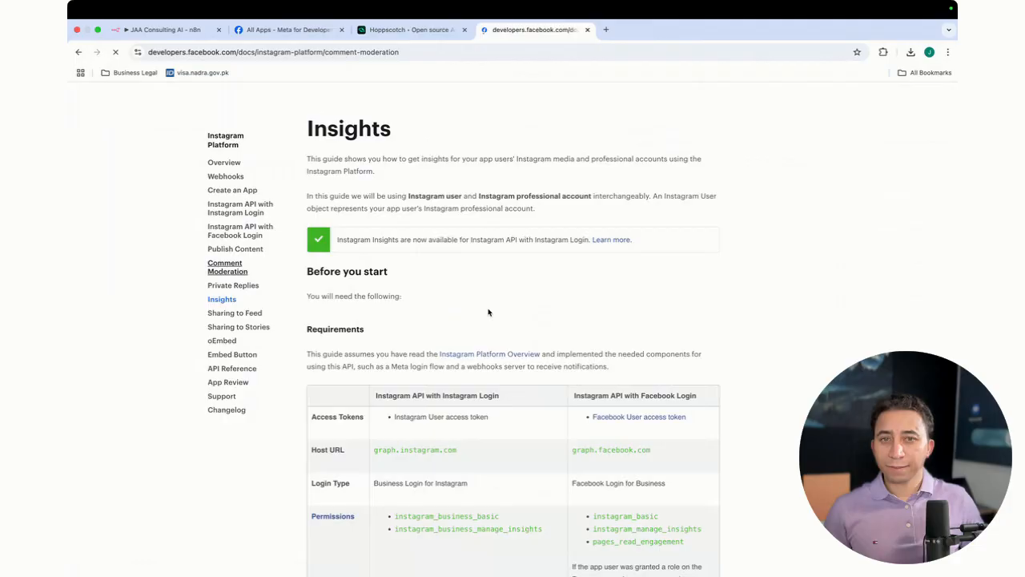
click(227, 266)
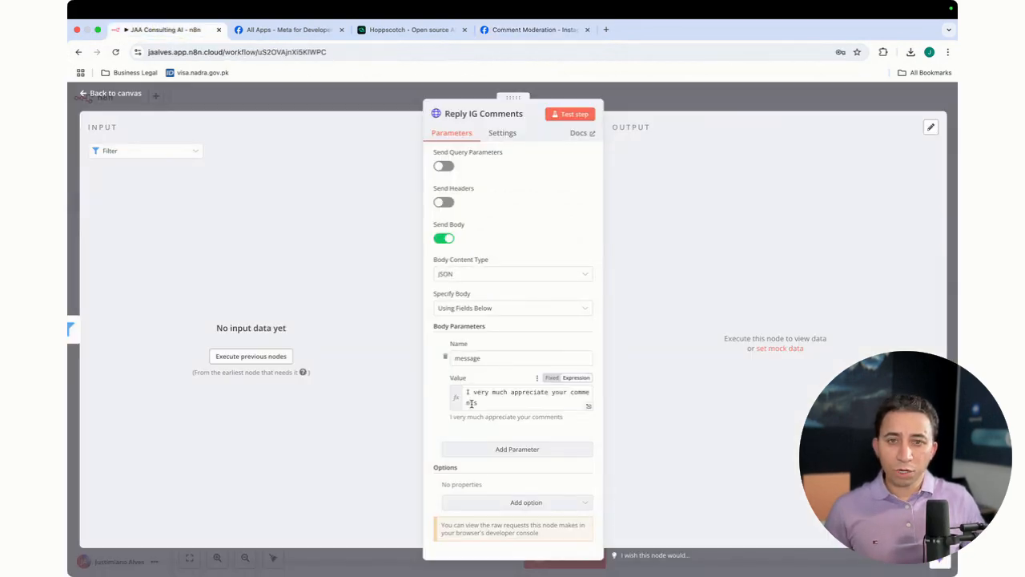
Edit the Reply IG Comments message to end with a period and add 'Keep con...'.
click(520, 398)
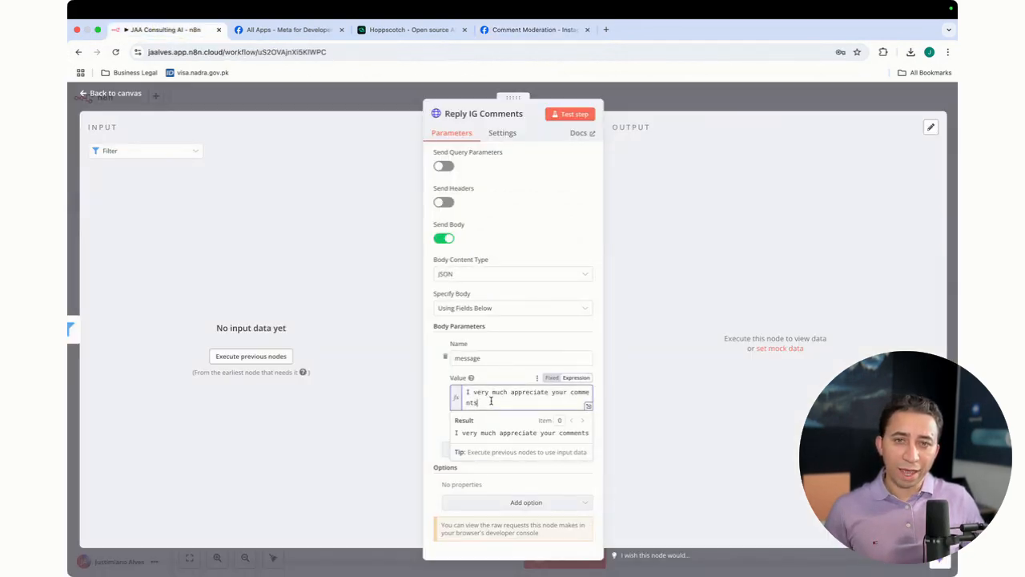
text(.)
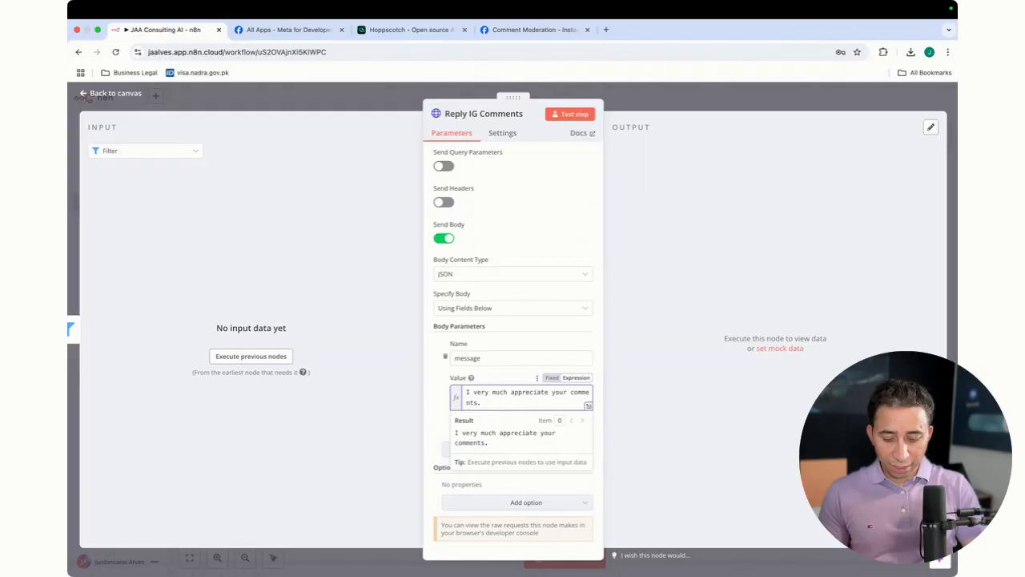
text(Keep con)
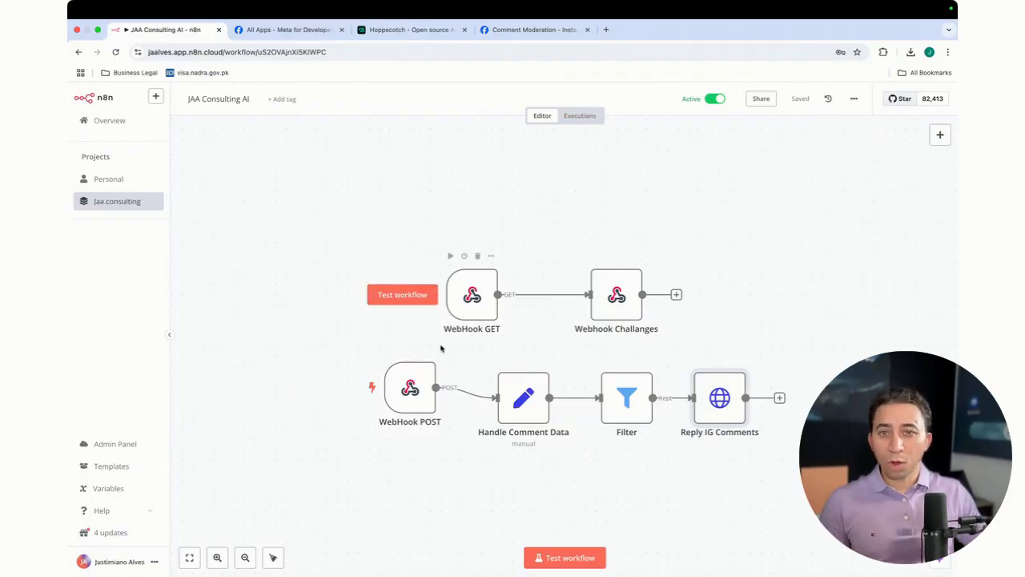
Check the WebHook POST trigger, then view the JAA Consulting AI app dashboard in Meta.
double_click(410, 388)
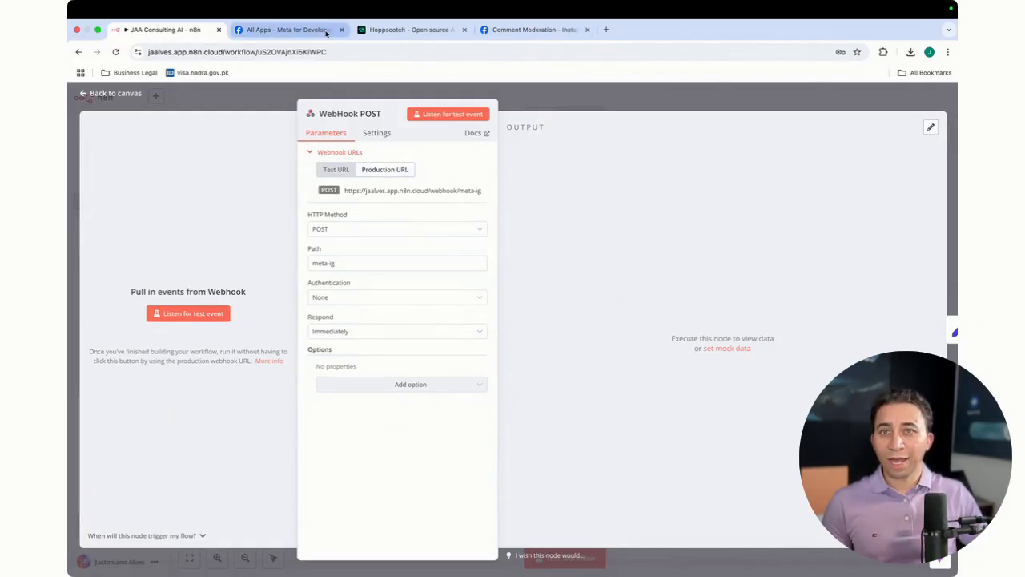
click(285, 28)
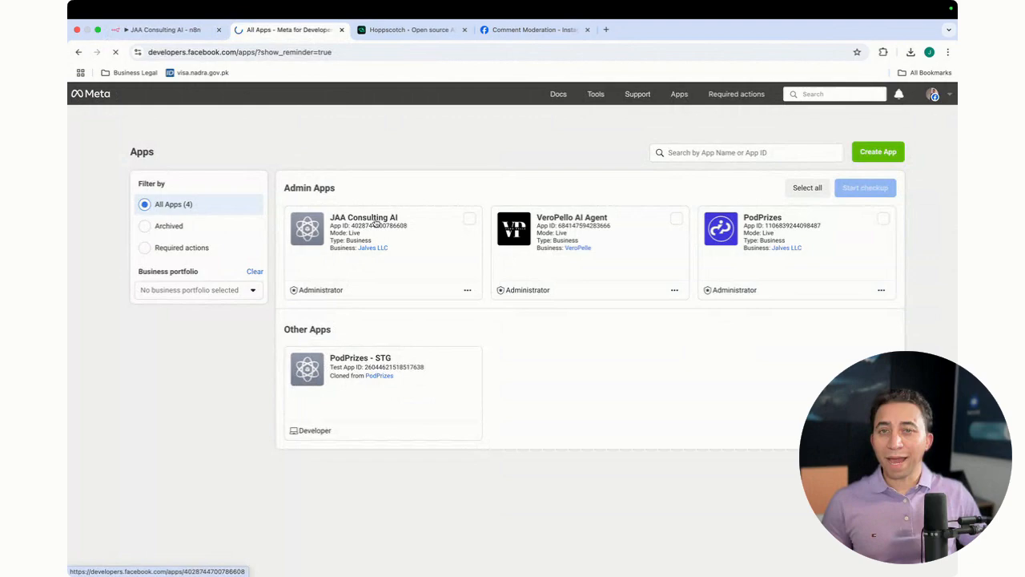
click(362, 218)
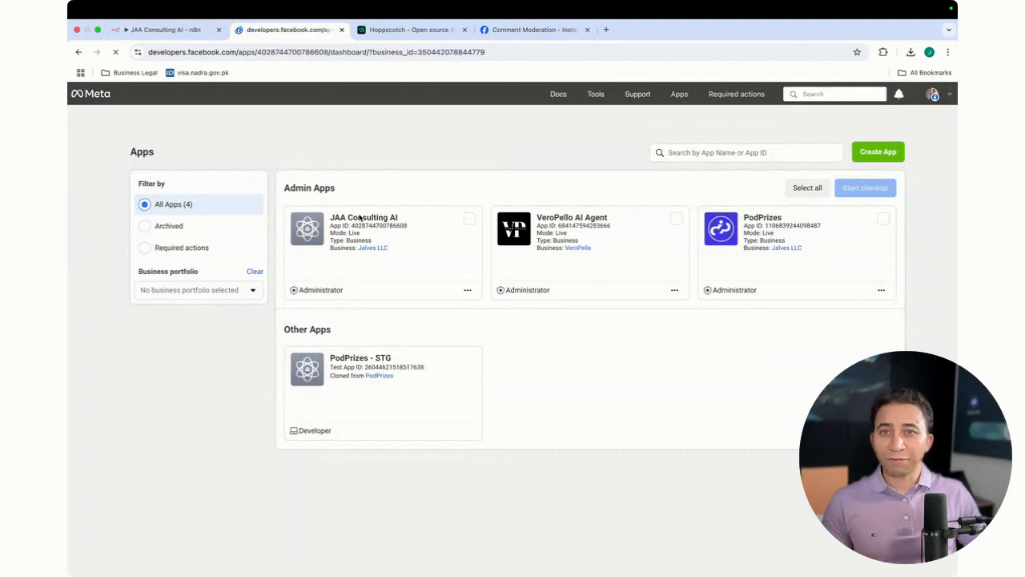
Return to the n8n Workflows list, then back to the JAA Consulting AI app dashboard.
click(163, 29)
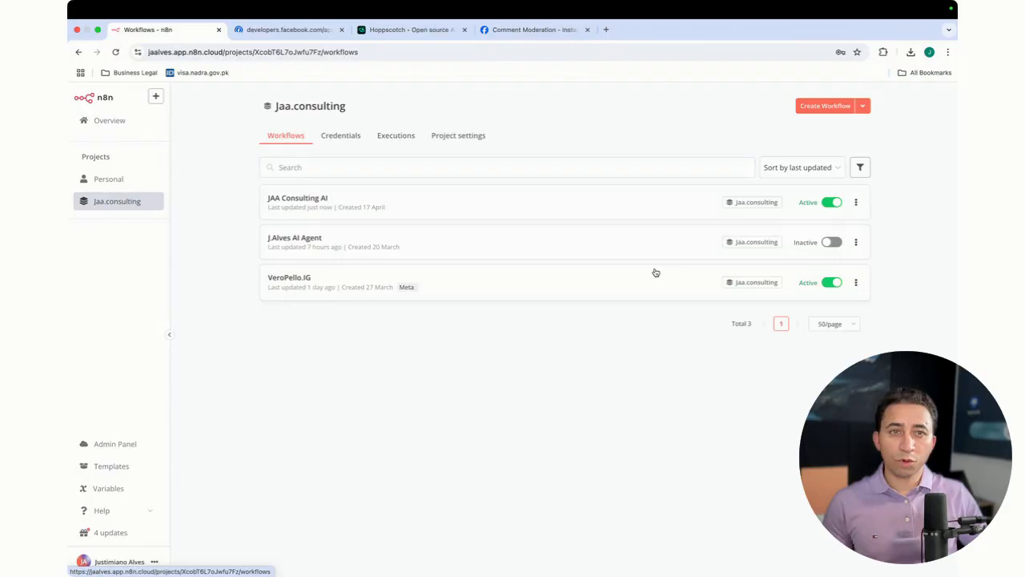
click(298, 199)
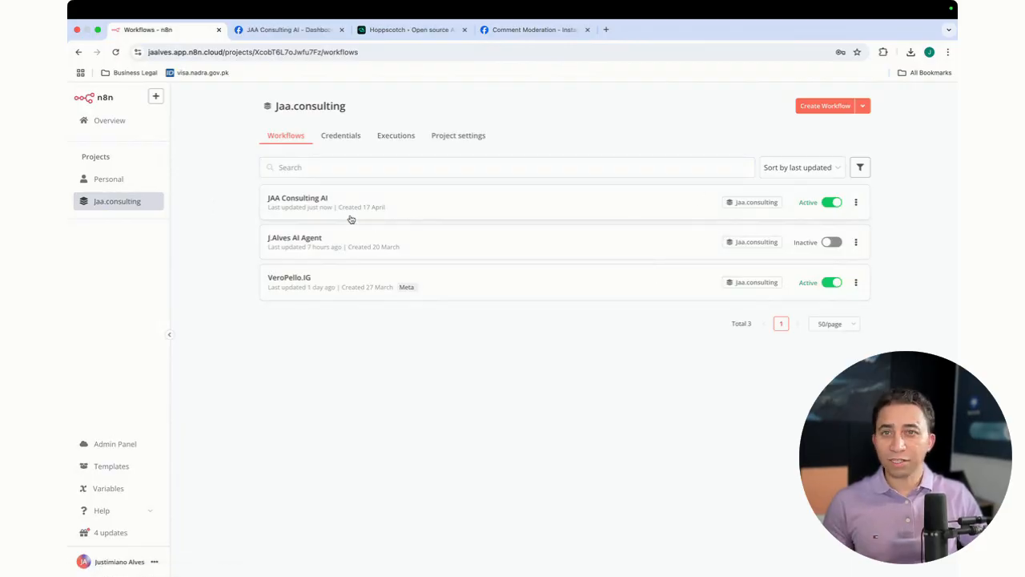
mouse_move(288, 29)
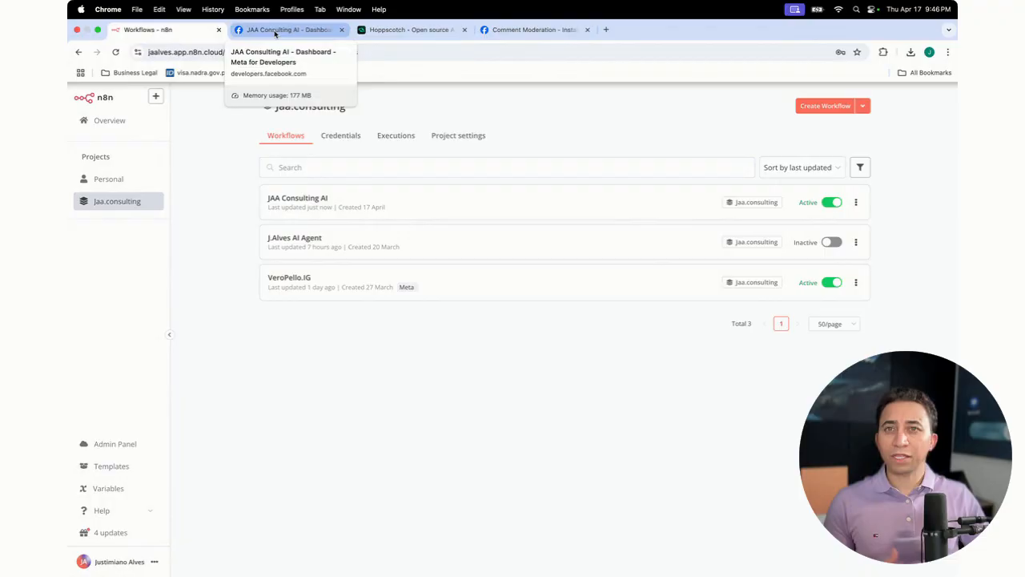
click(288, 29)
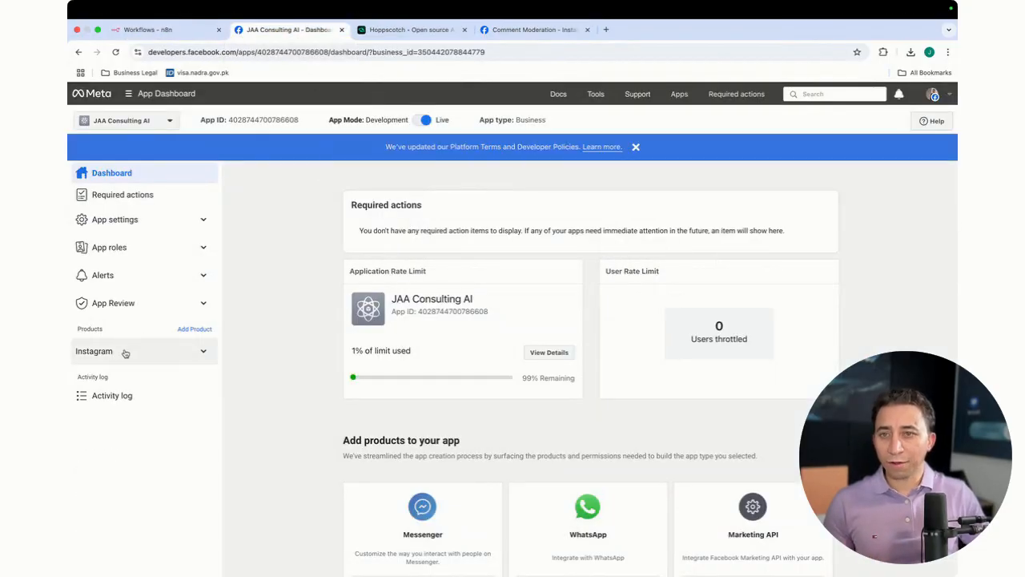
Go to the app's Instagram product settings and load instagram.com in a new tab.
click(93, 351)
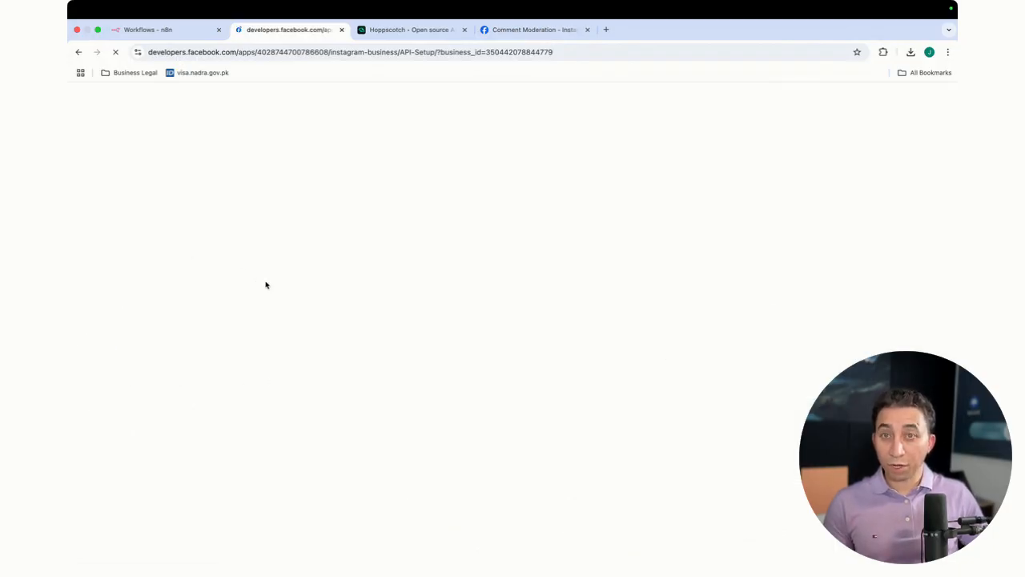
mouse_move(369, 321)
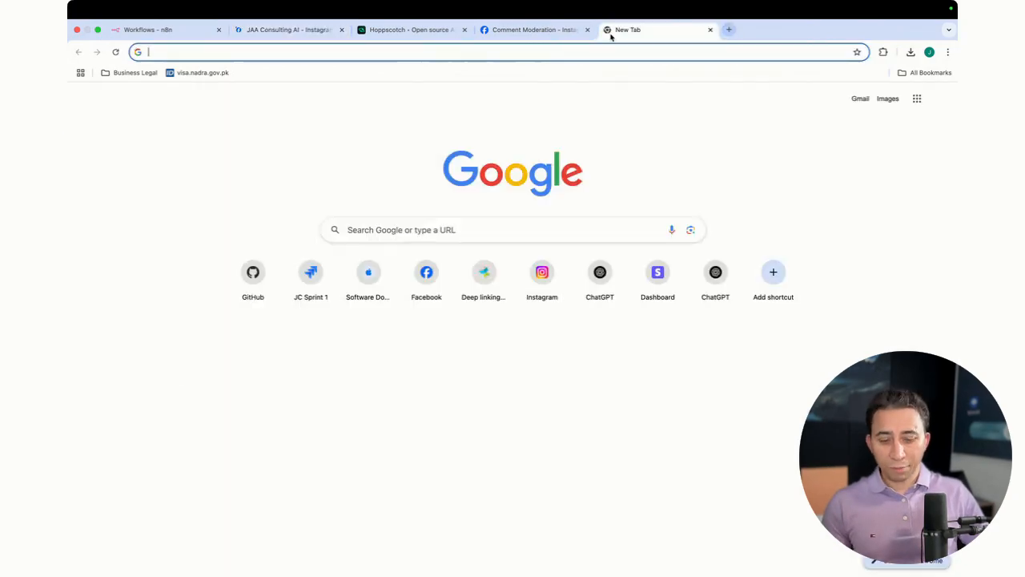
text(instagram.com)
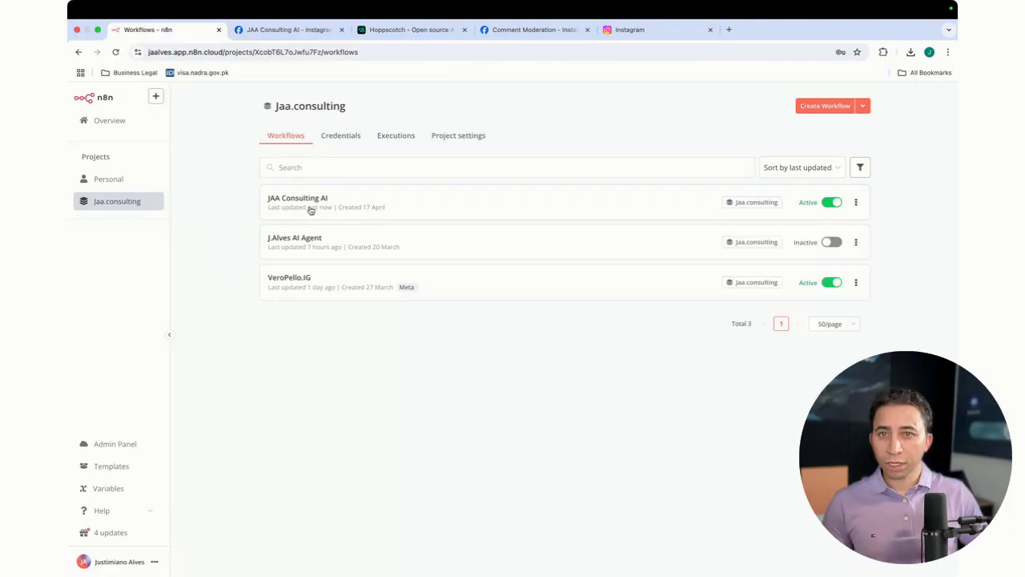
Expand 'Configure webhooks' to show the n8n callback URL, then switch to Instagram.
click(288, 29)
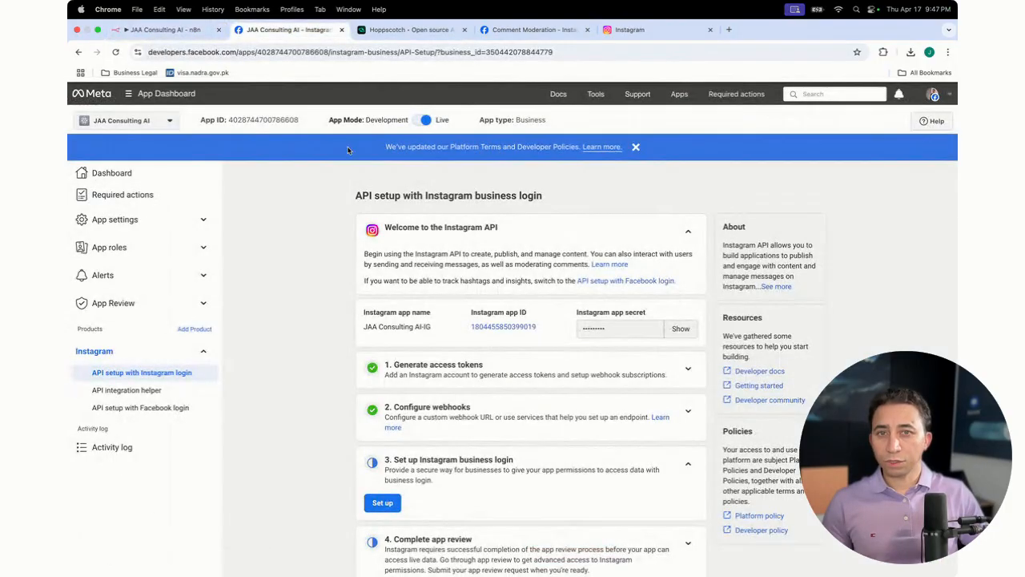
click(426, 407)
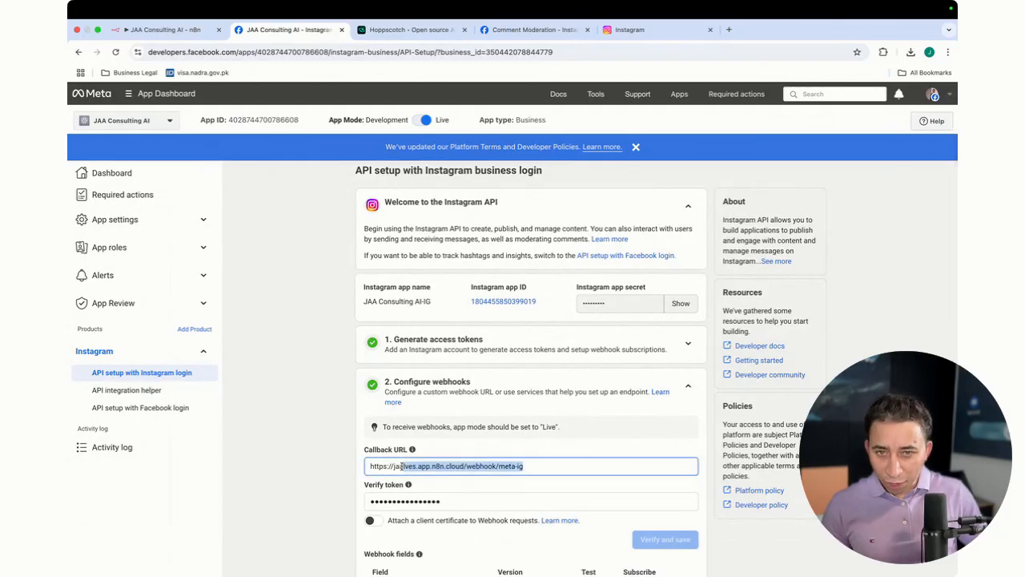
click(629, 29)
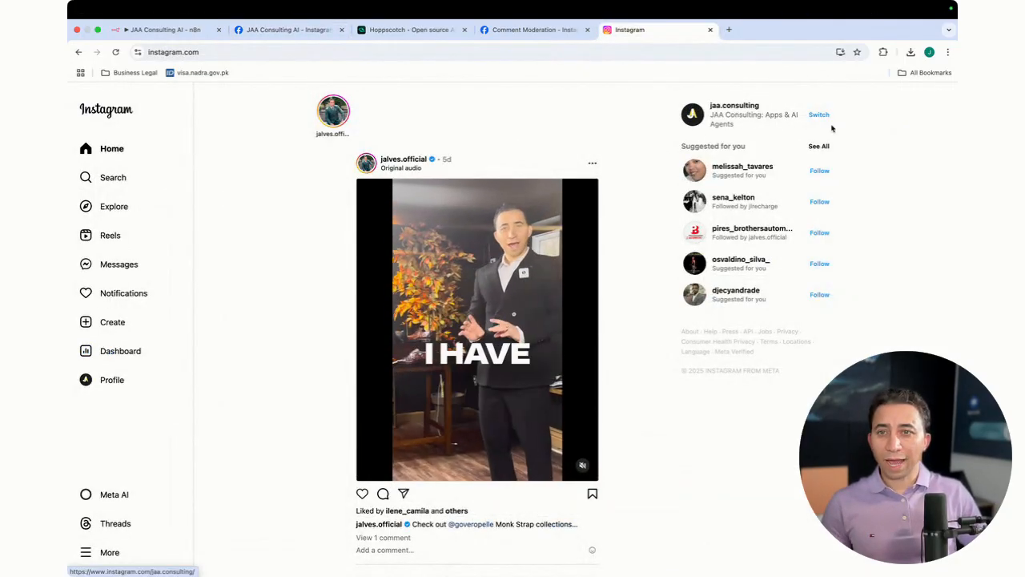
Switch accounts and log into jalves.official with the saved password.
click(818, 115)
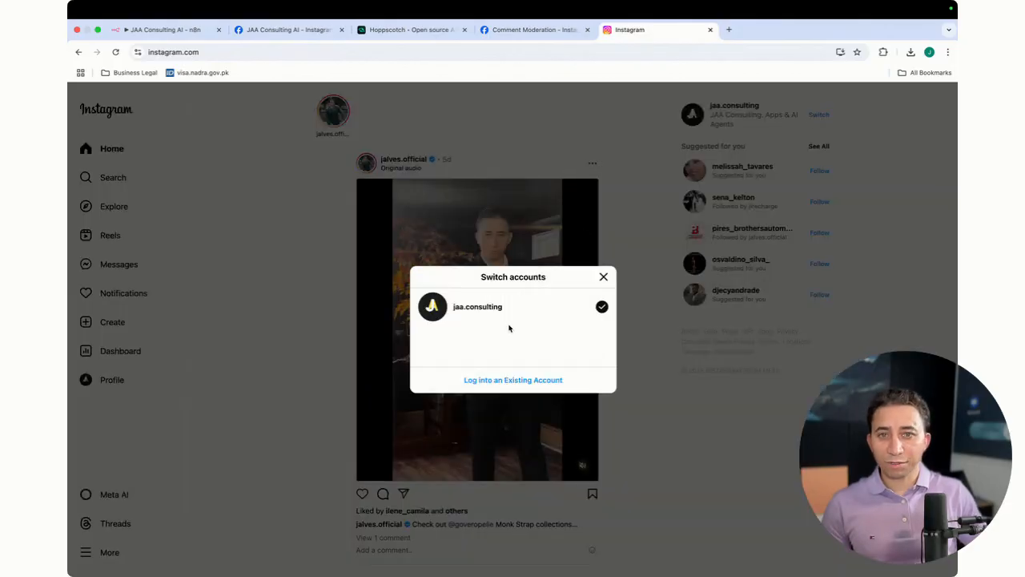
click(512, 380)
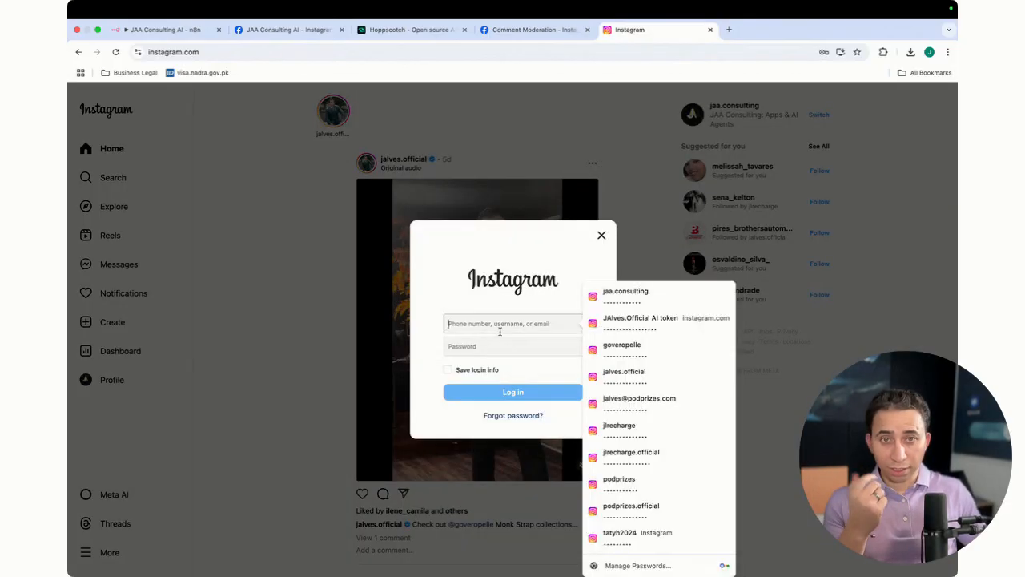
mouse_move(655, 377)
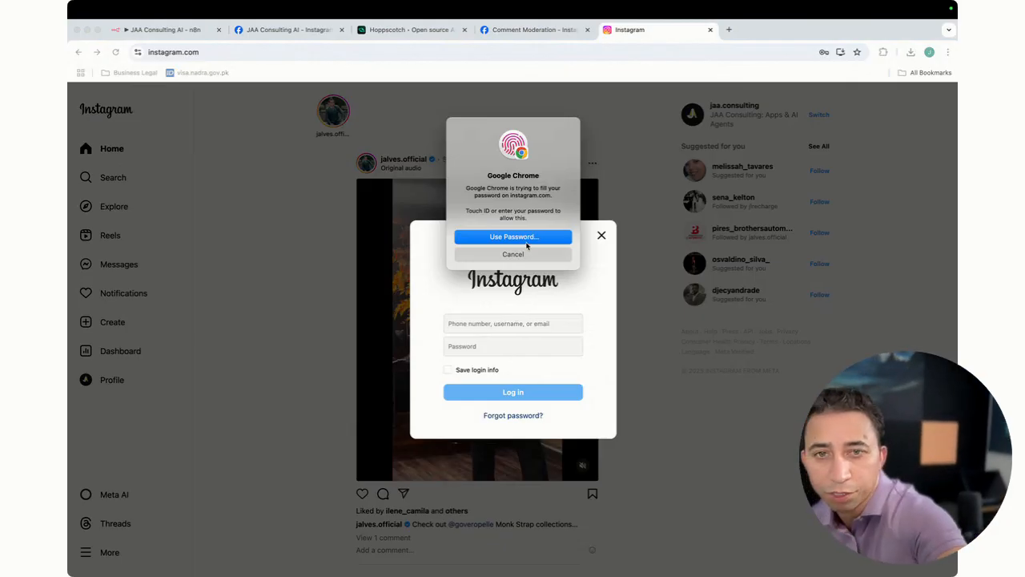
click(513, 237)
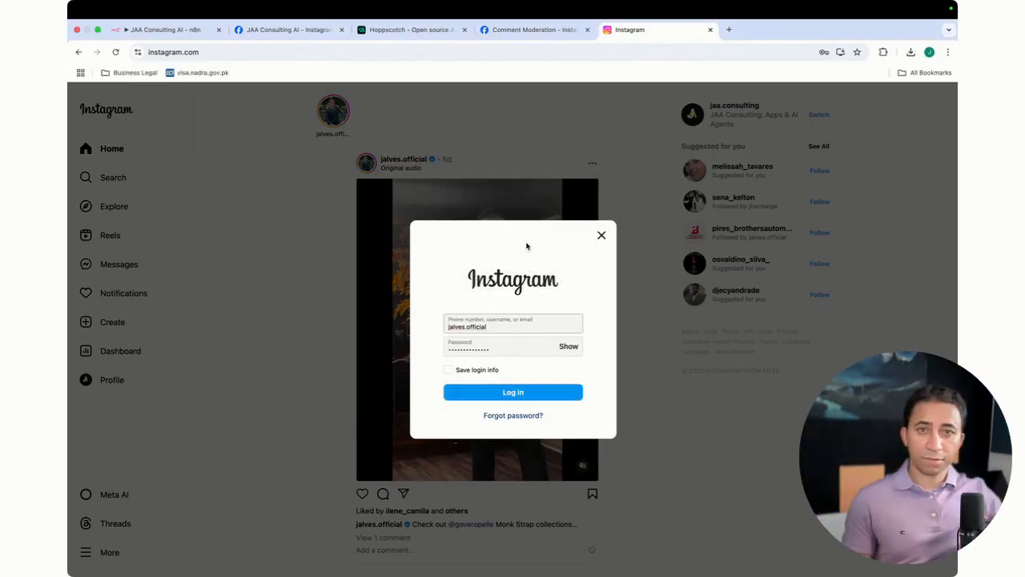
click(512, 391)
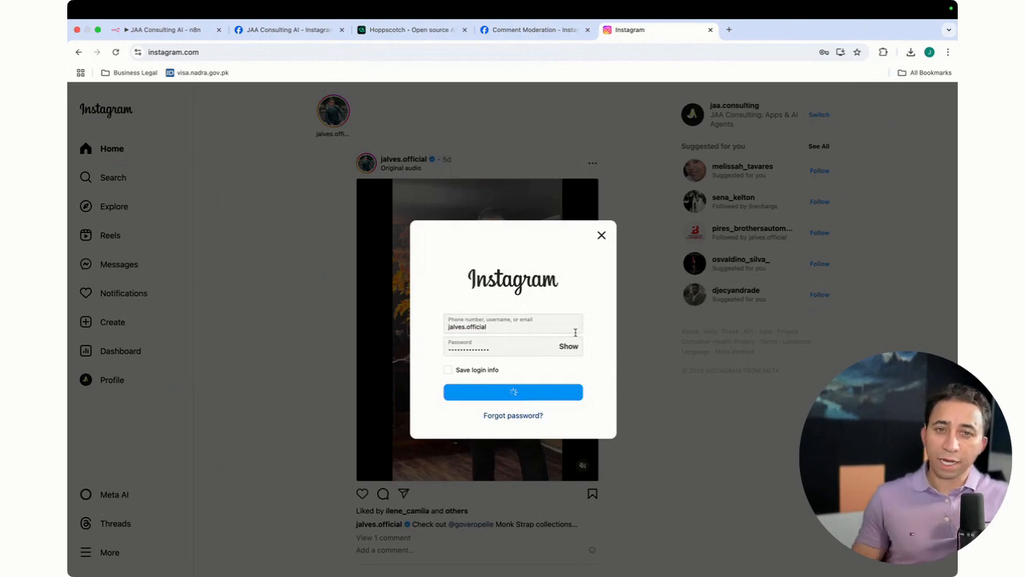
click(513, 390)
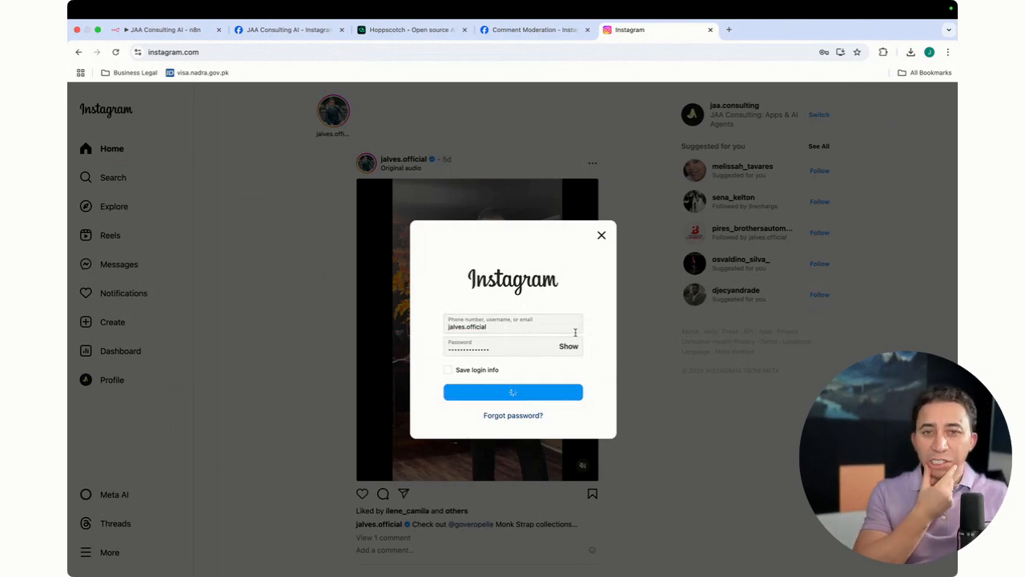
click(512, 391)
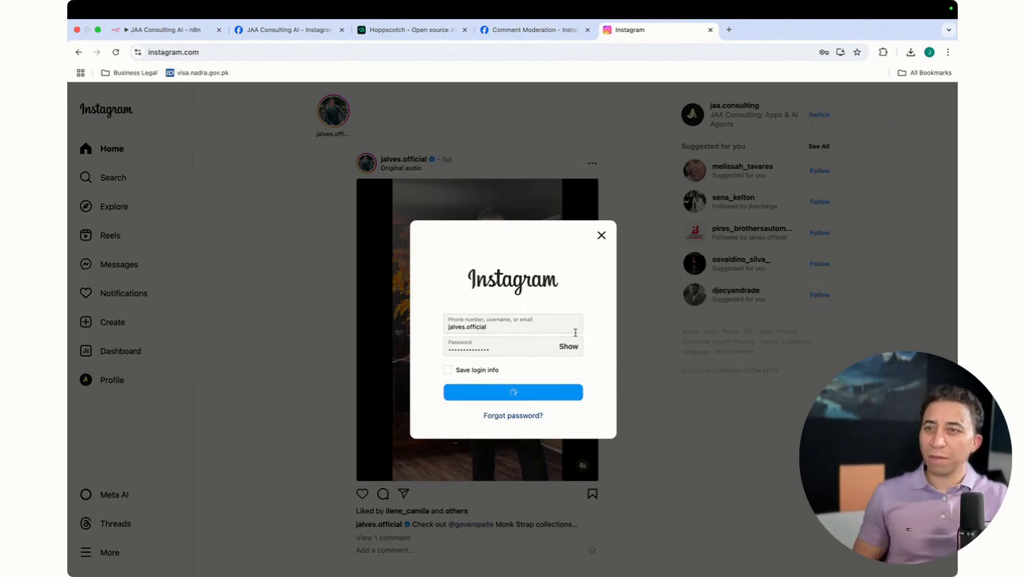
click(512, 391)
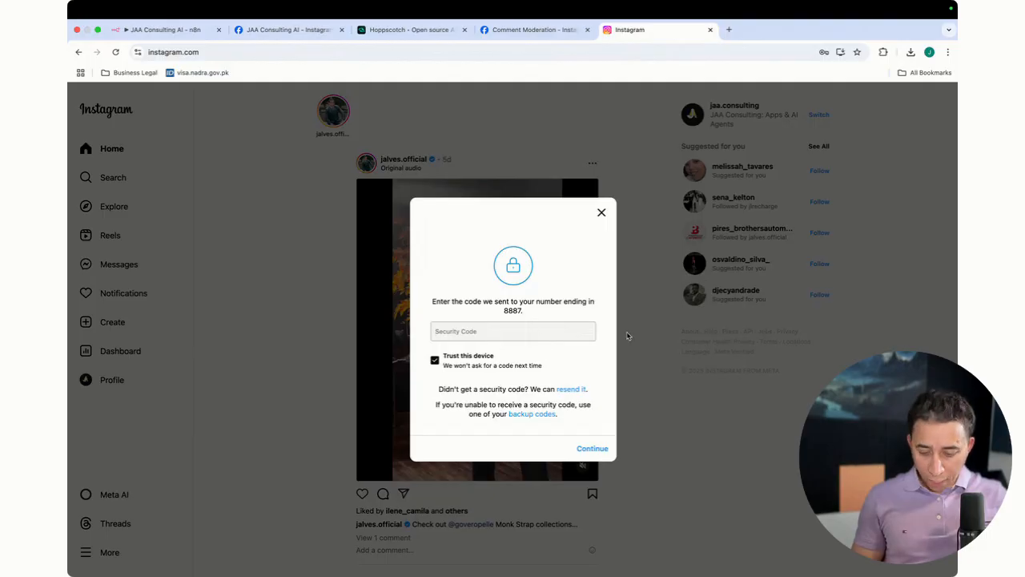
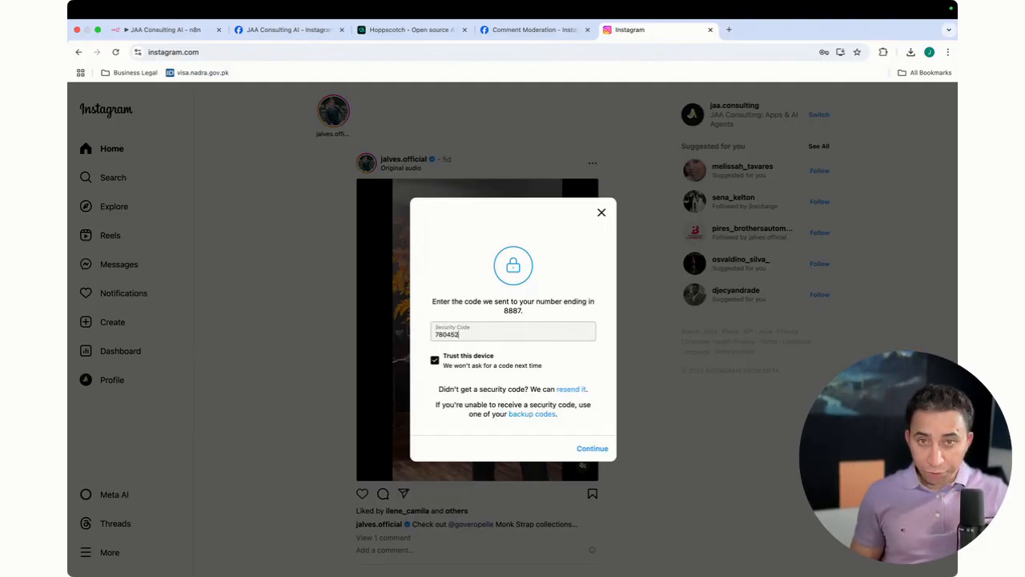
click(592, 448)
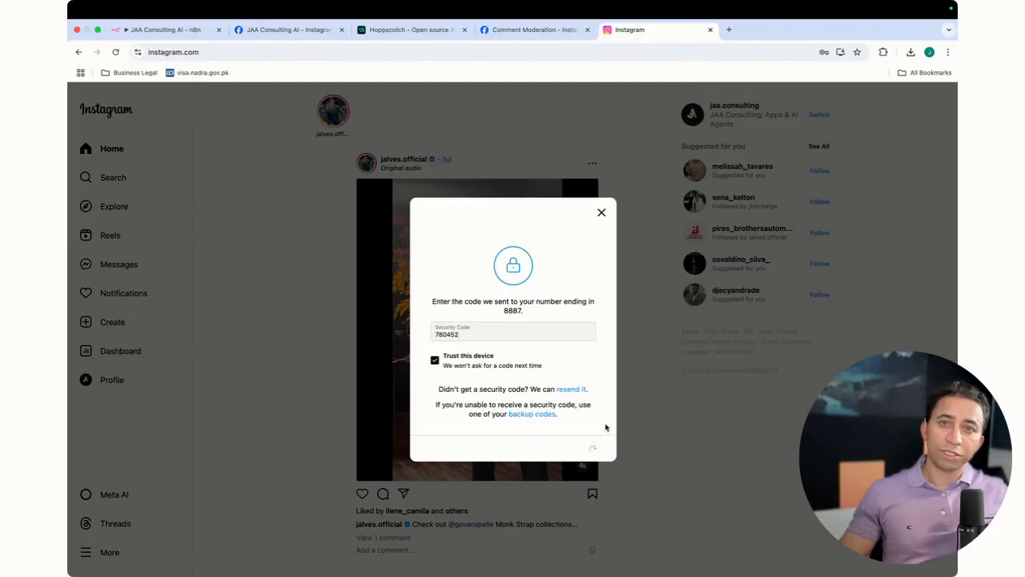
mouse_move(641, 310)
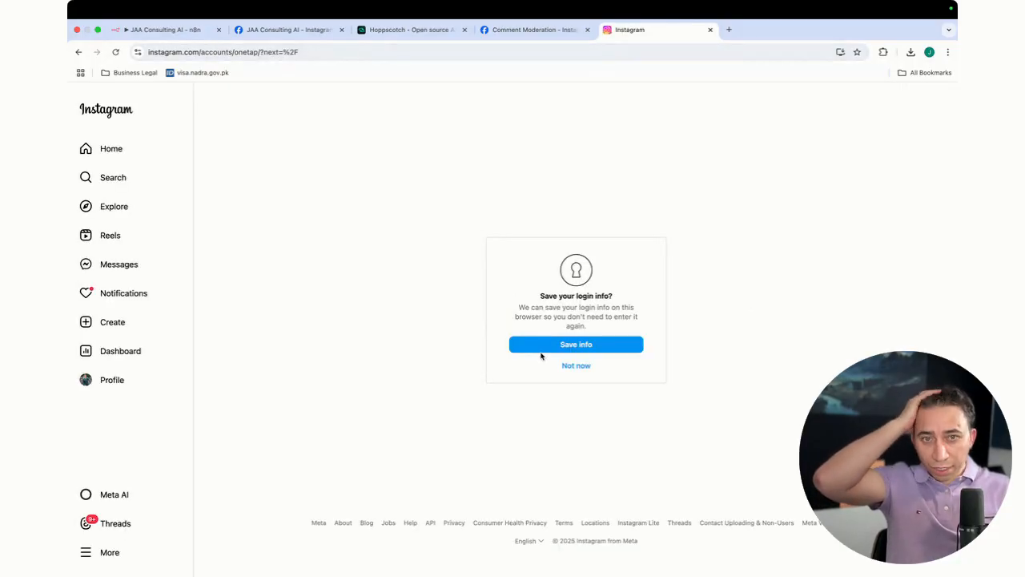
click(167, 29)
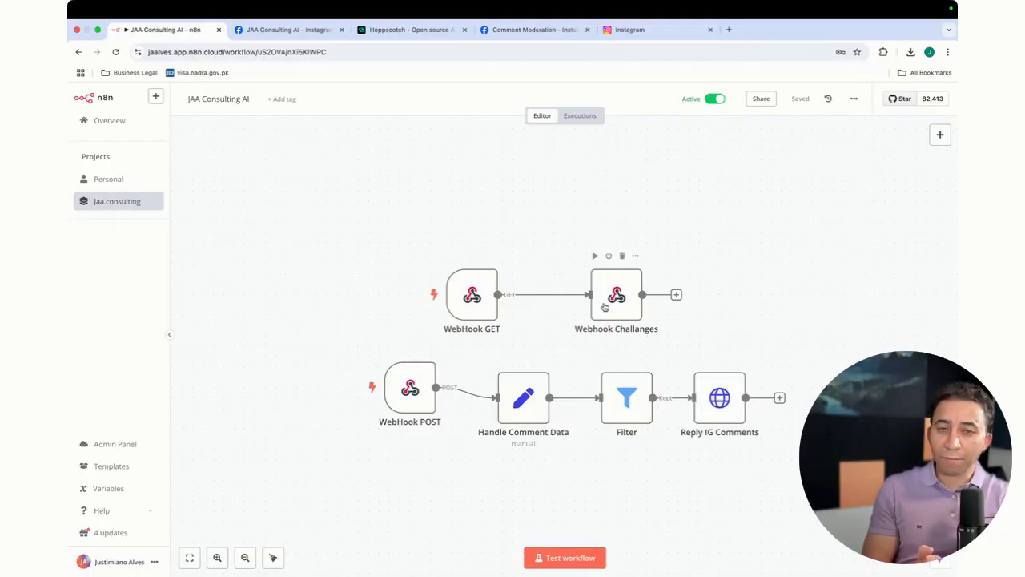
mouse_move(695, 174)
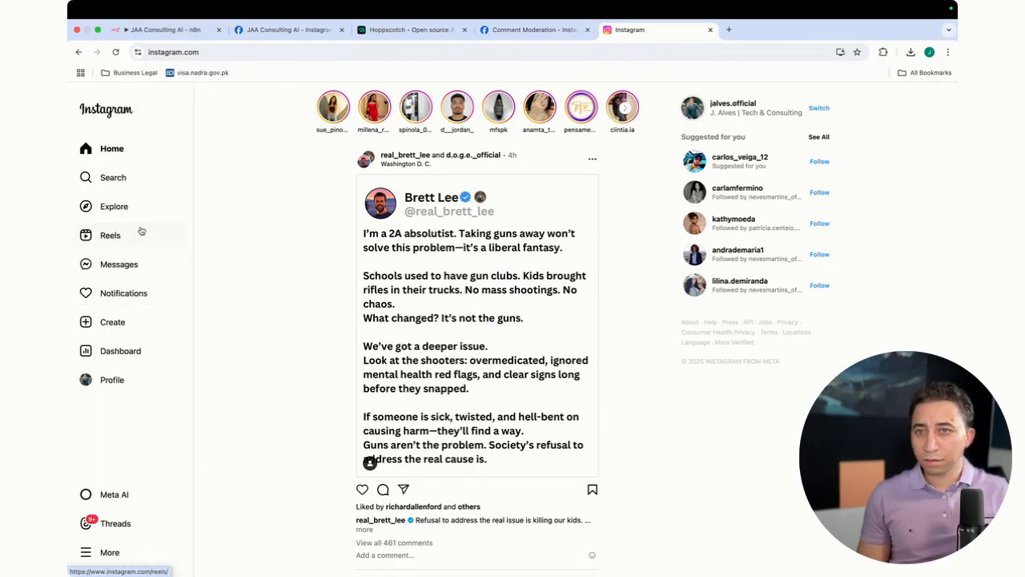
Find jaa.consulting and comment 'My AI agent is up running' on its React Native post.
click(112, 177)
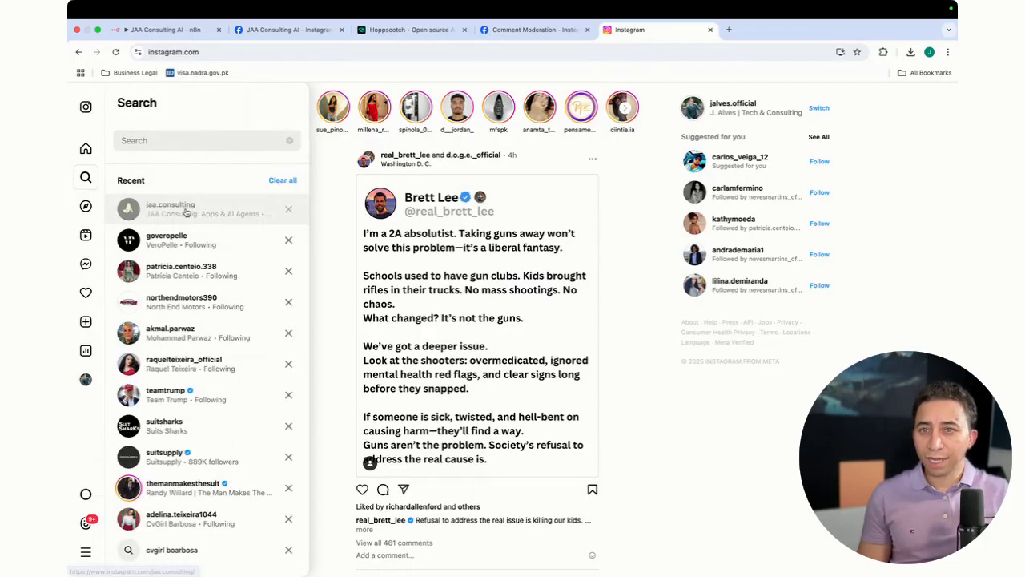
click(169, 208)
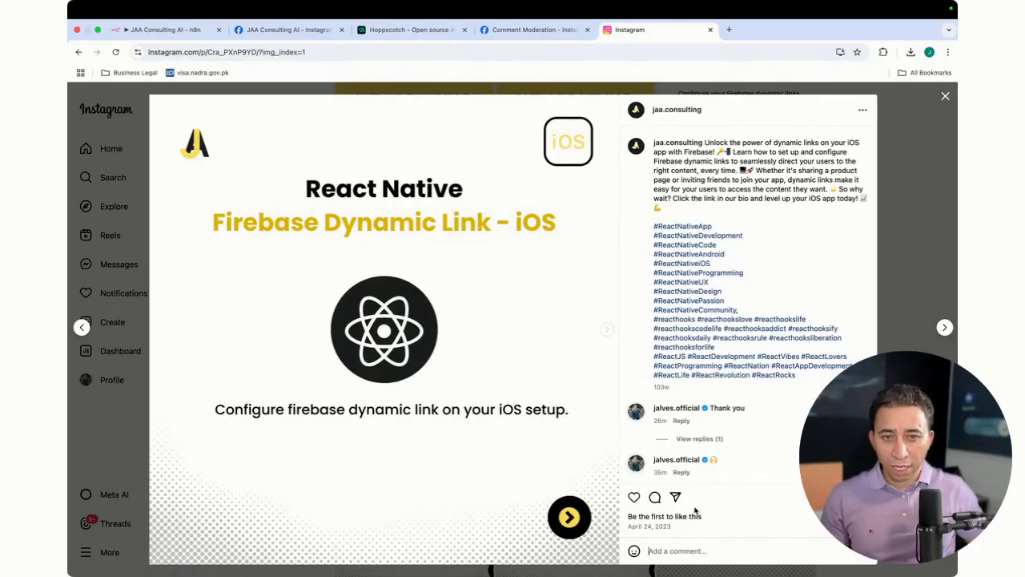
text(My)
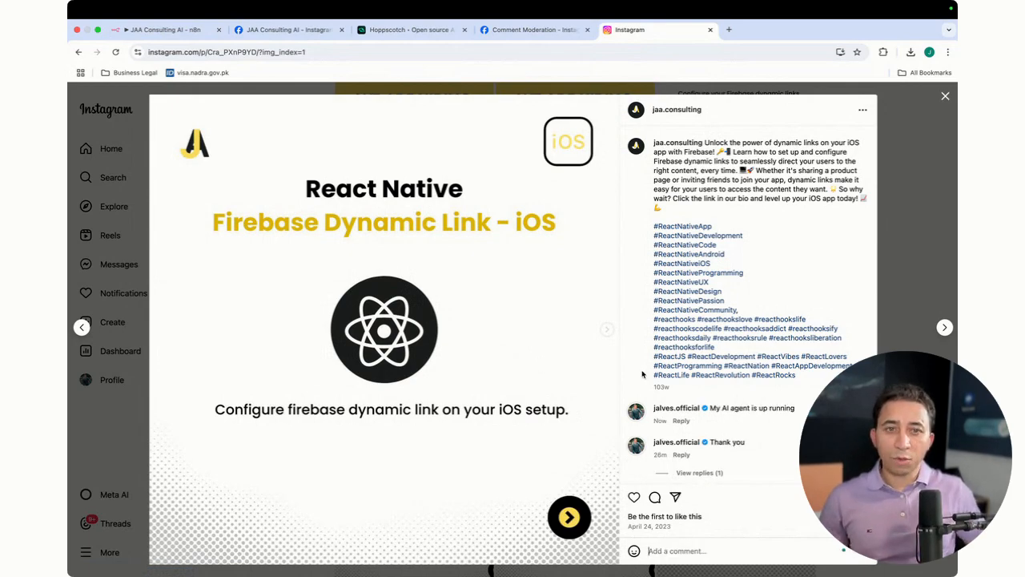
scroll(down, 3)
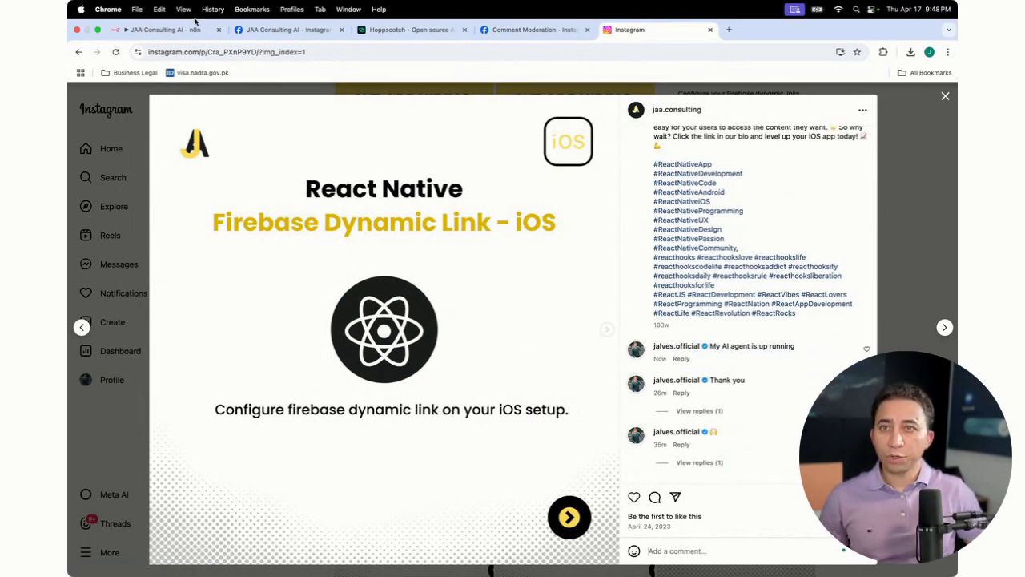
View the JAA Consulting AI execution history and inspect the newest successful run.
click(163, 29)
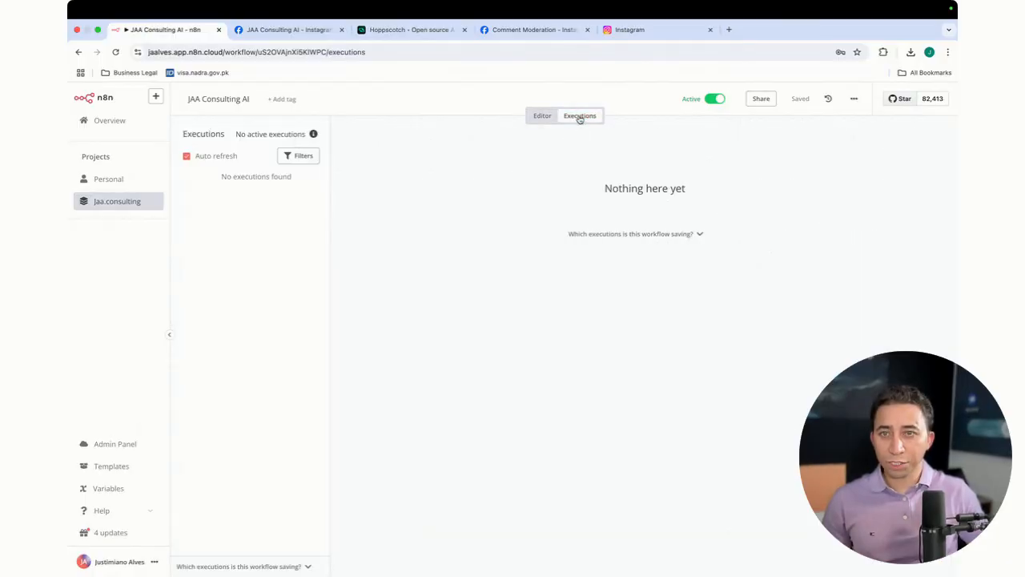
click(249, 186)
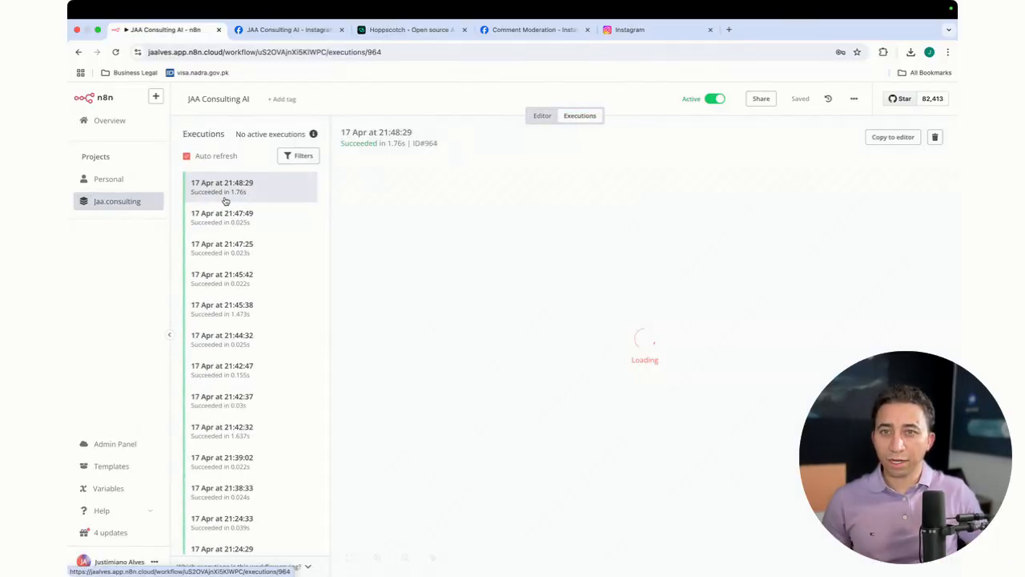
click(221, 186)
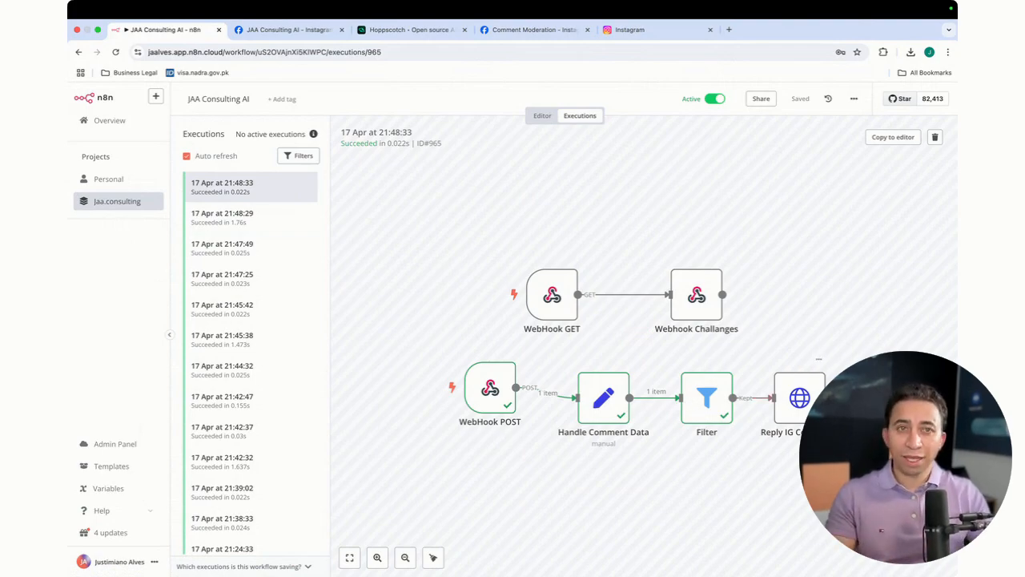
click(648, 28)
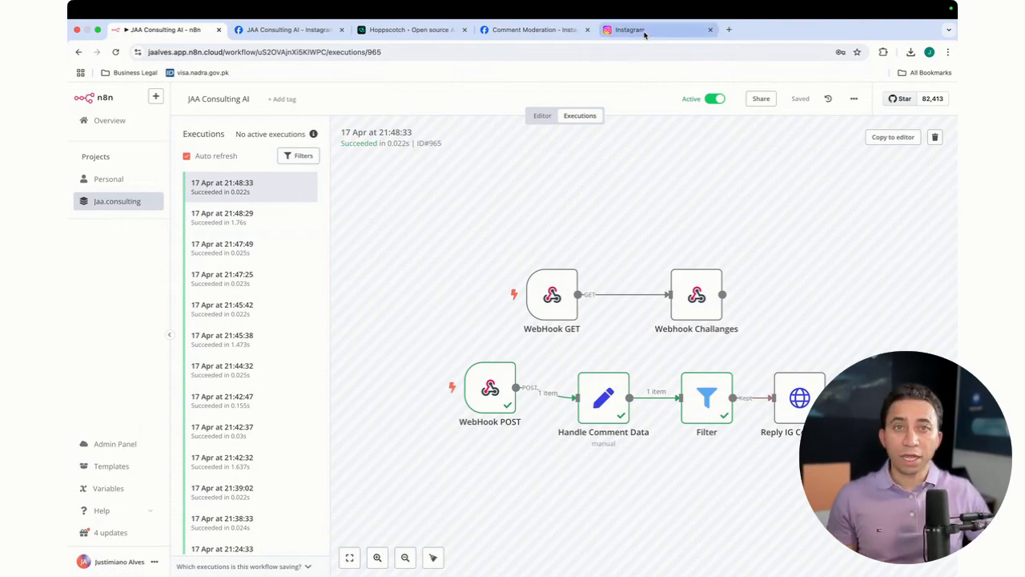
Check Instagram notifications for jaa.consulting's 'I very much appreciate your comments. Keep connected' reply, then return to n8n.
click(630, 29)
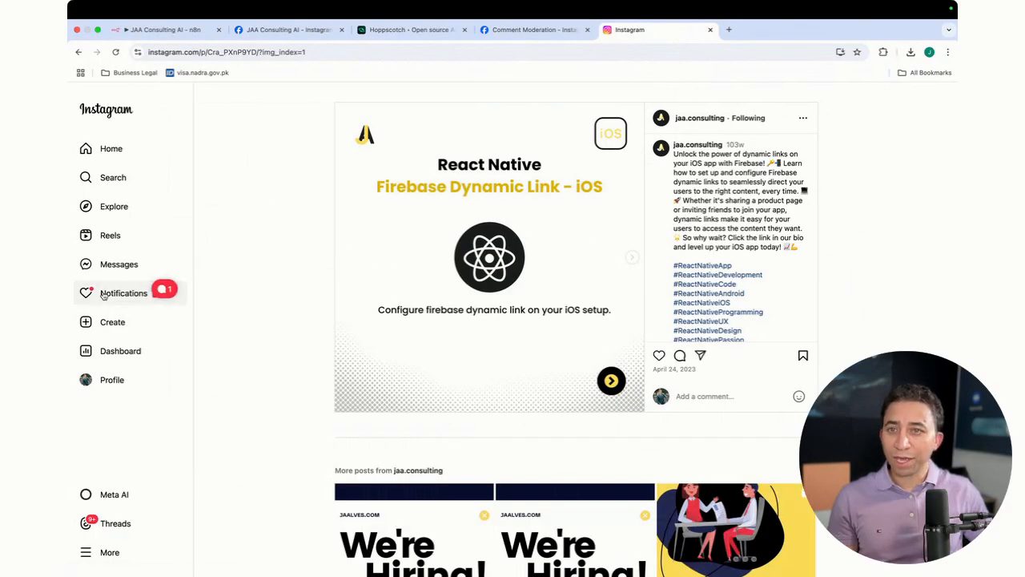
click(123, 292)
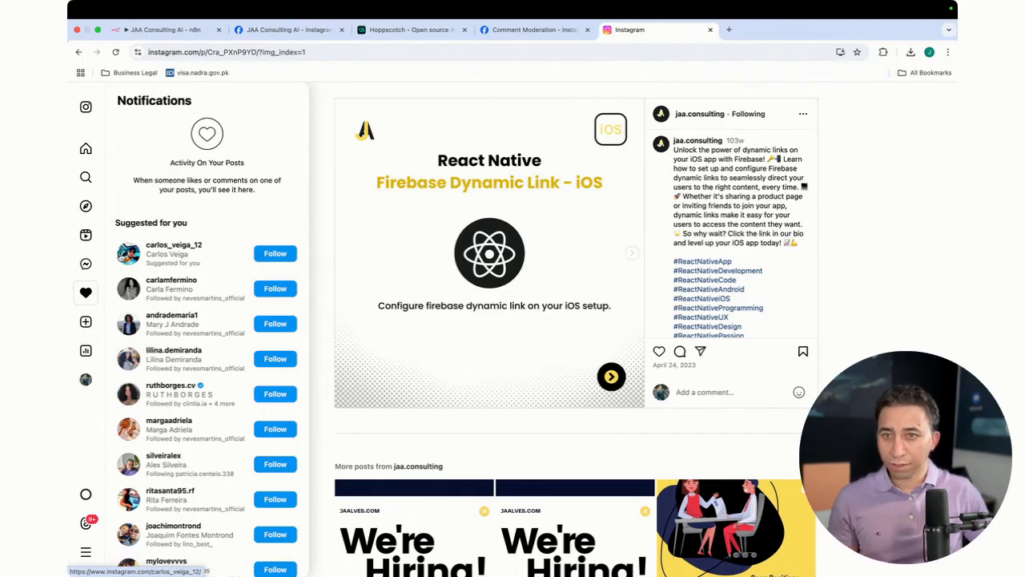
scroll(down, 3)
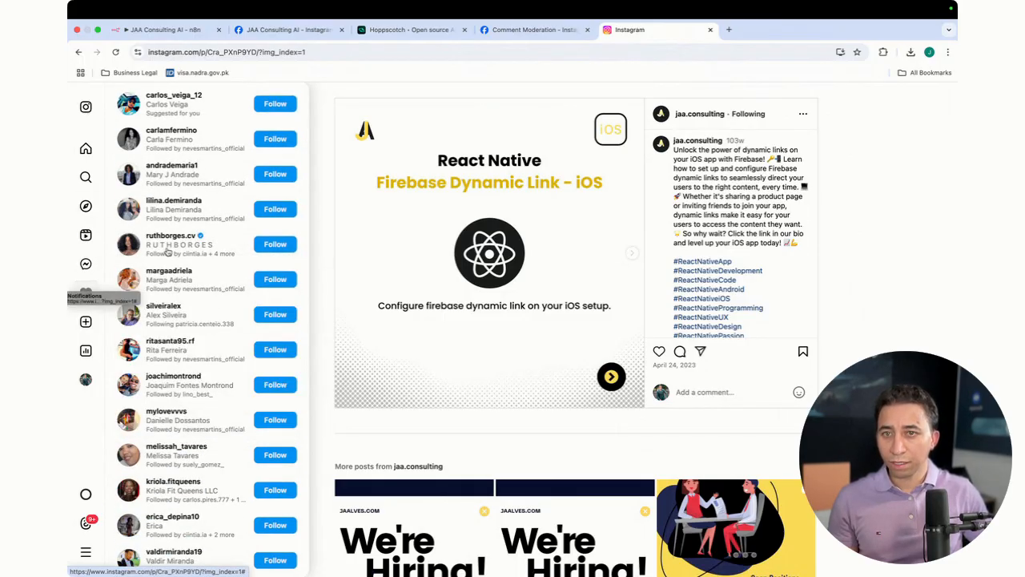
click(87, 291)
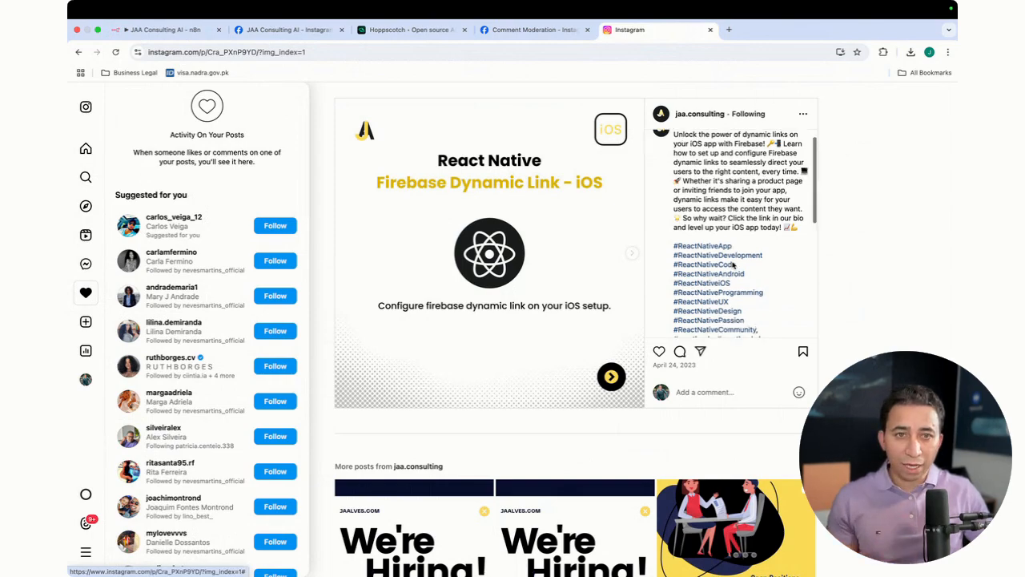
scroll(down, 3)
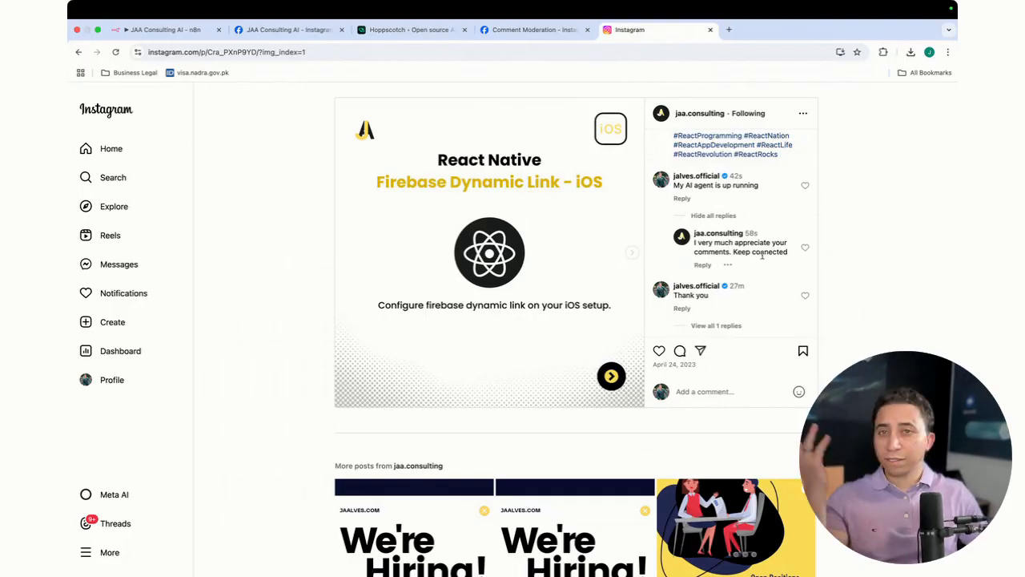
click(164, 29)
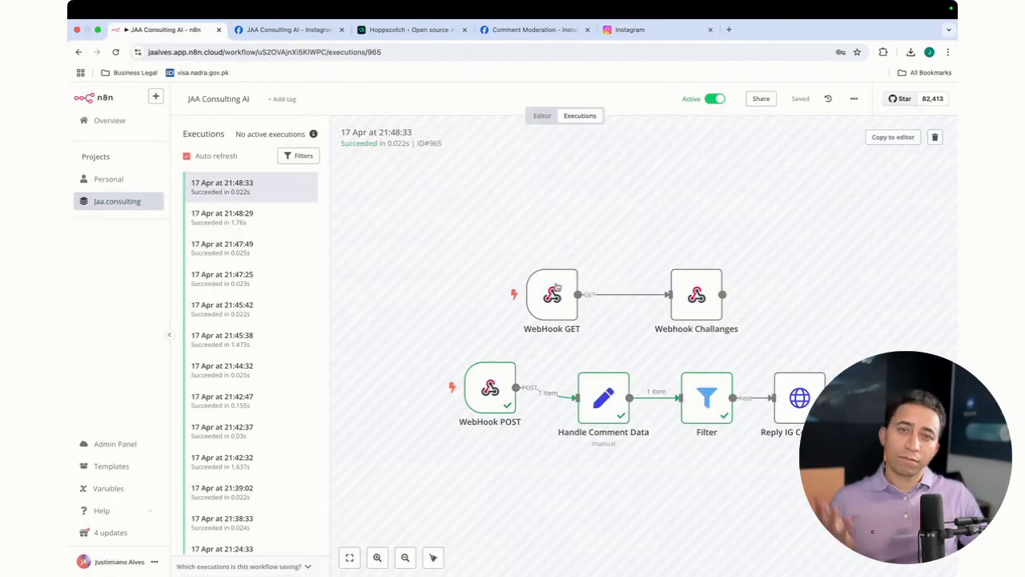